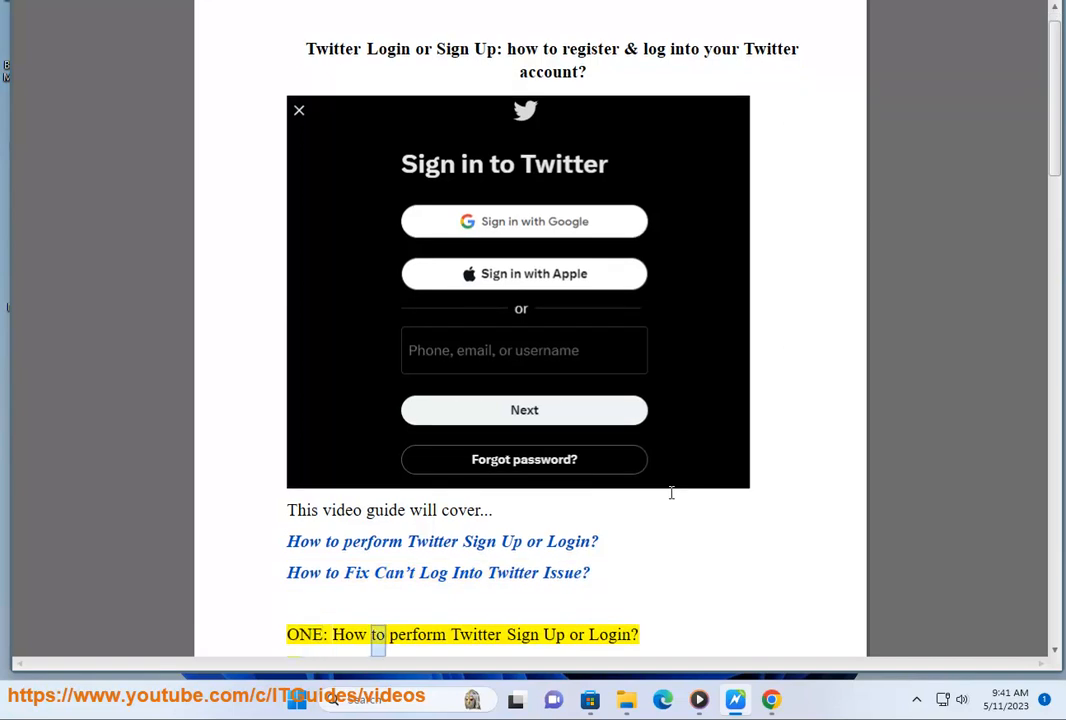
Scroll the guide to section ONE, step 1, on signing up for a new Twitter account
{"action": "scroll", "scroll_direction": "down", "scroll_amount": 3}
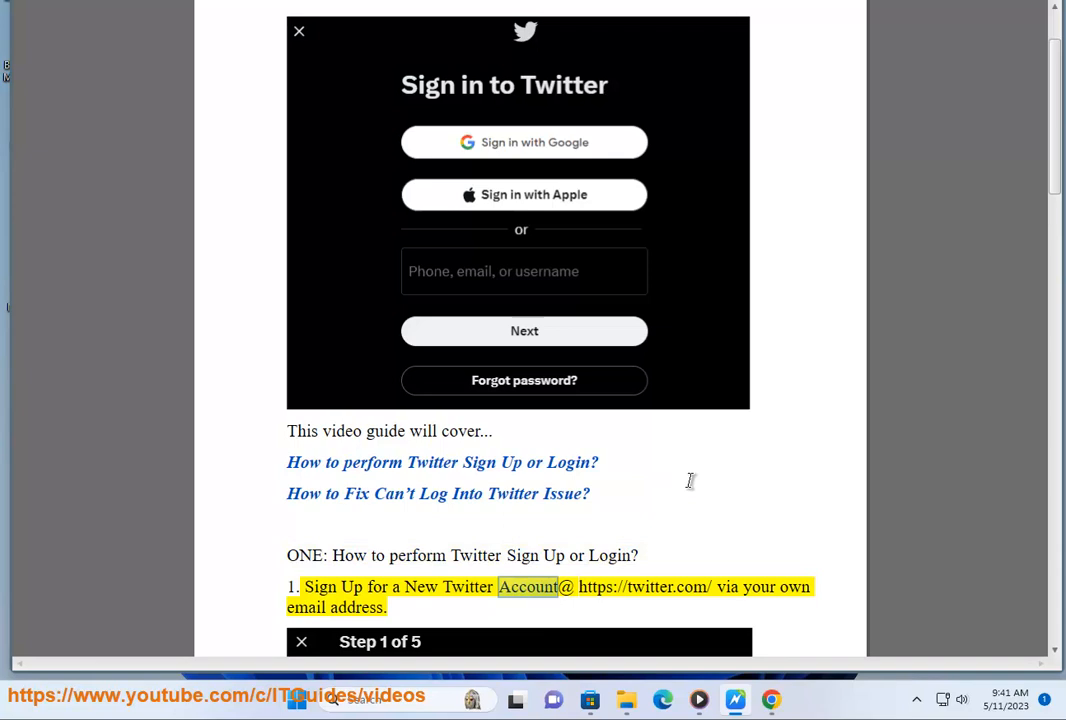
{"action": "scroll", "scroll_direction": "down", "scroll_amount": 3}
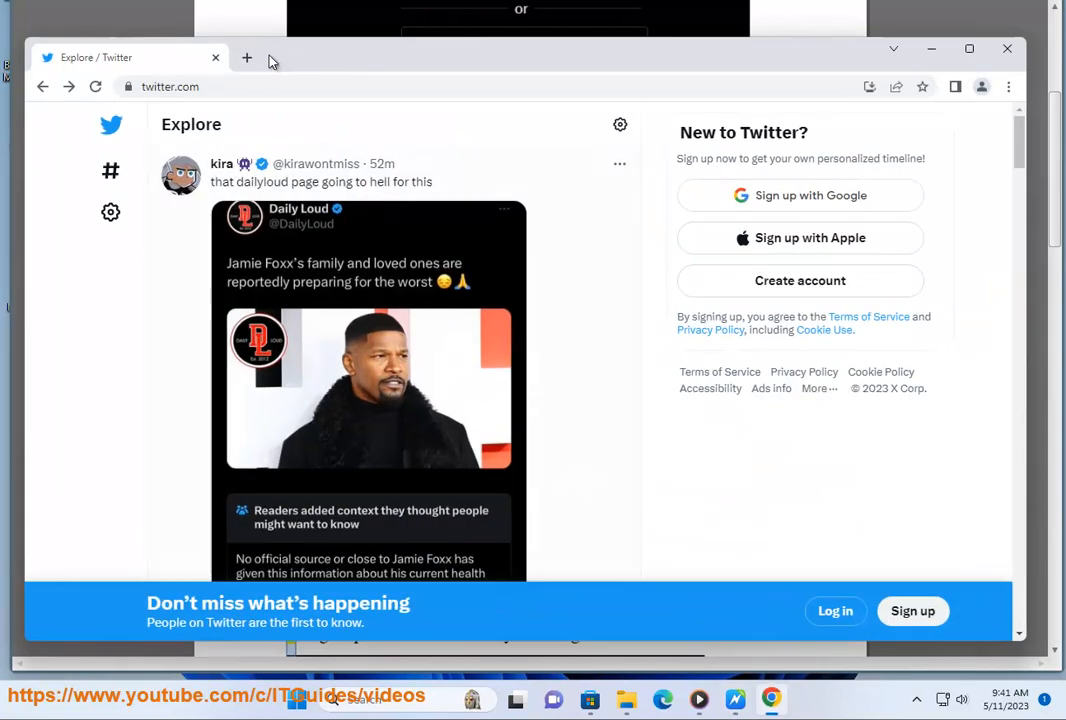
Start a new Twitter account and enter the name YRDESIREDTWEET-ID-HERE
{"action": "left_click", "coordinate": [170, 86]}
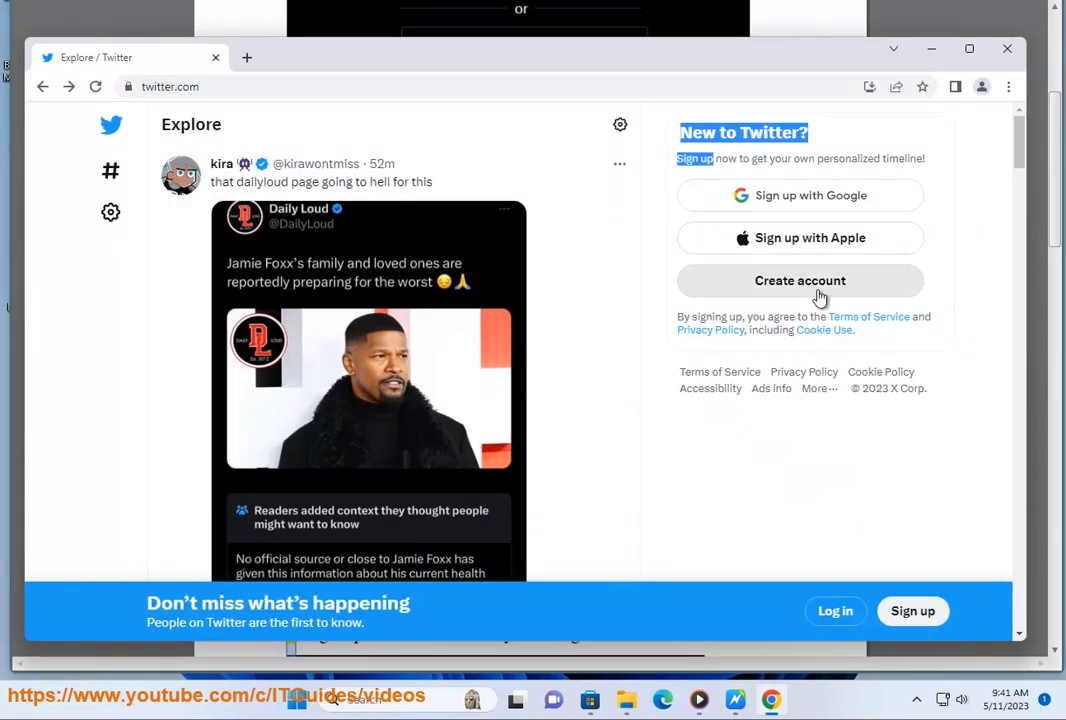
{"action": "left_click", "coordinate": [799, 280]}
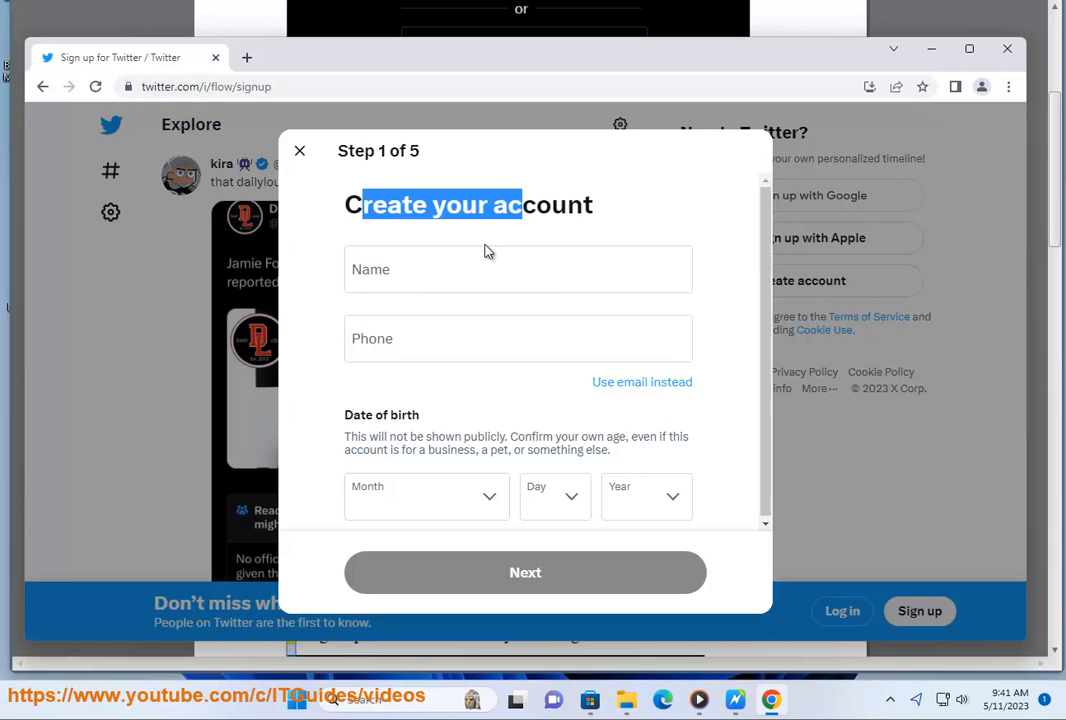
{"action": "type", "text": "N"}
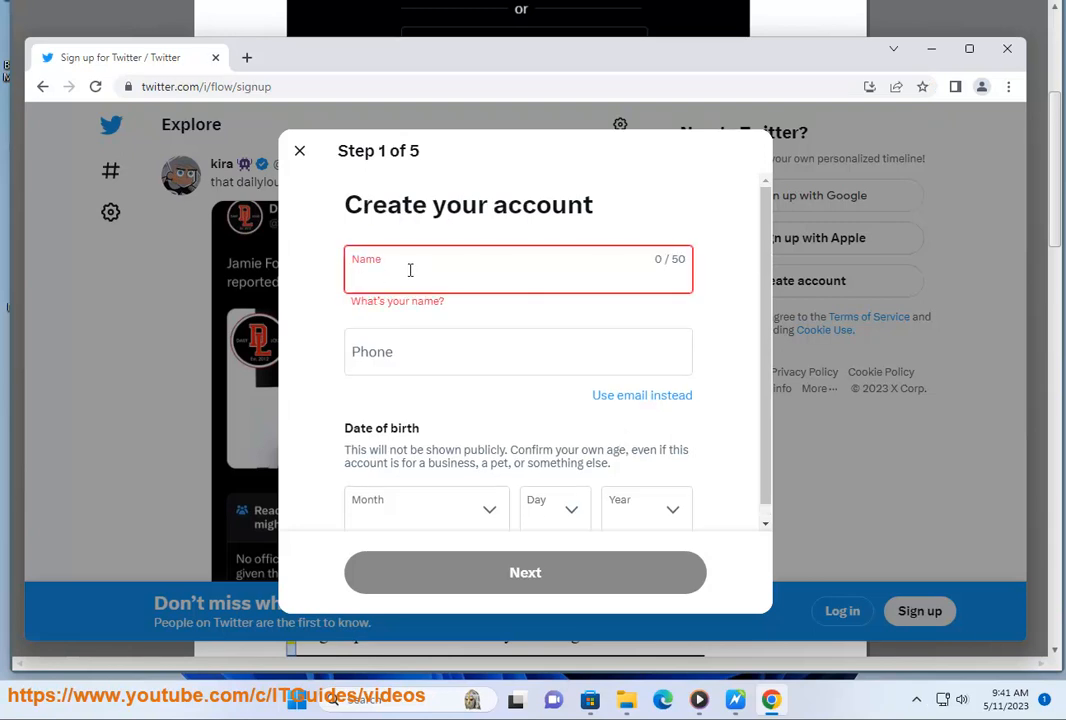
{"action": "type", "text": "YRDESIRE"}
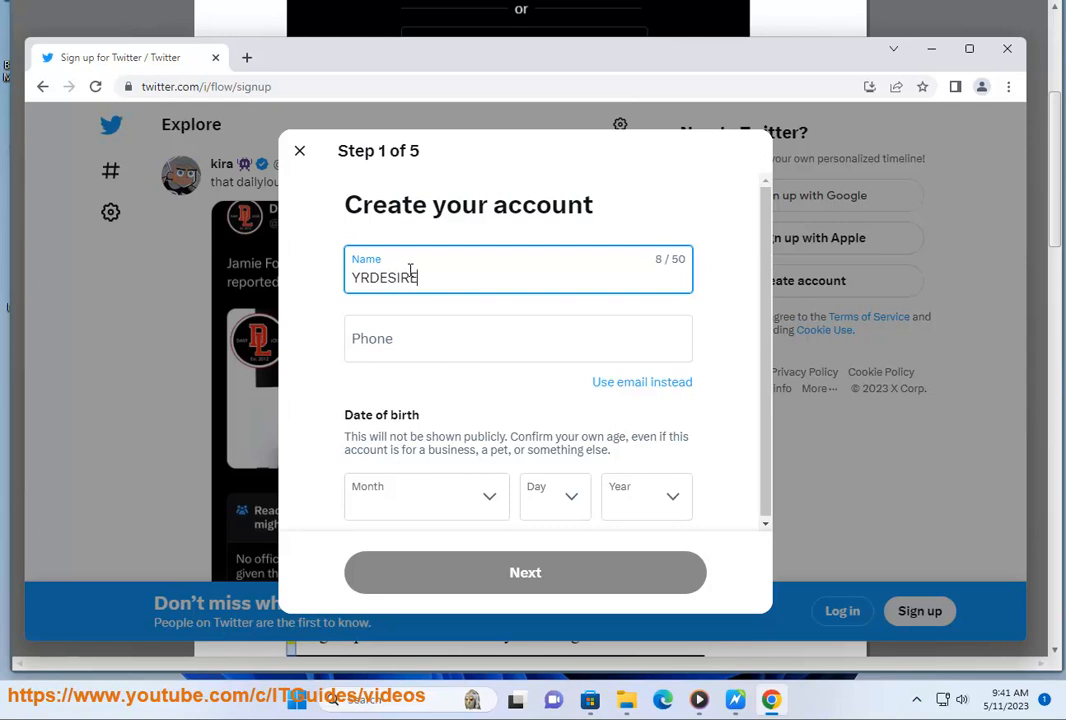
{"action": "type", "text": "DTWEE"}
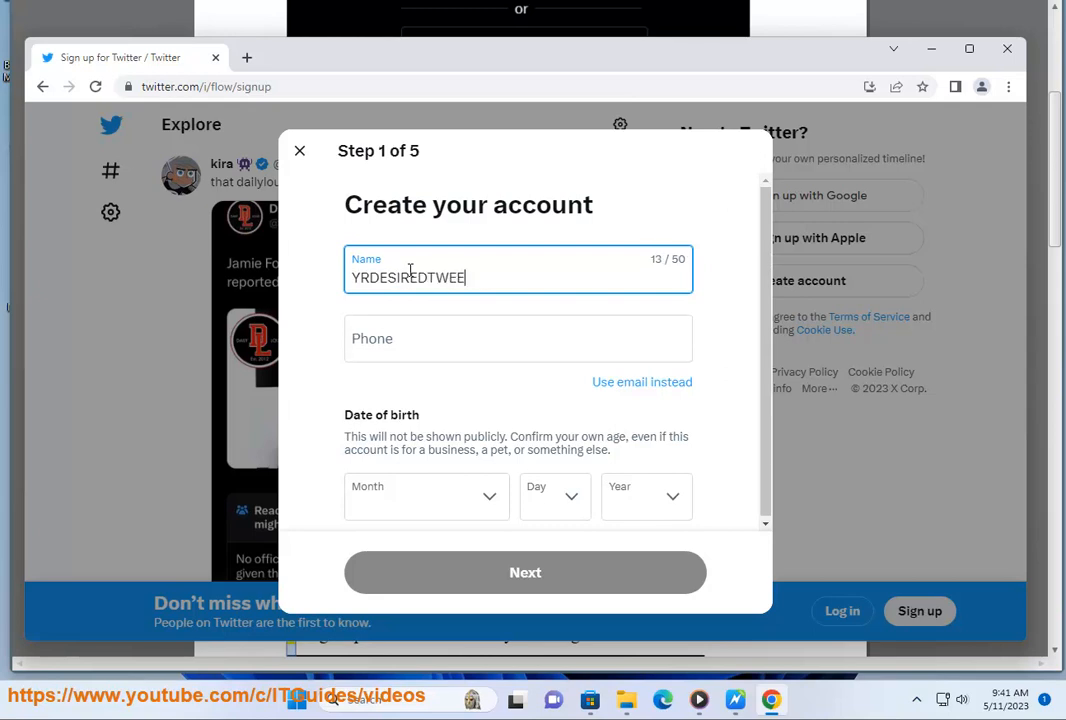
{"action": "type", "text": "T-"}
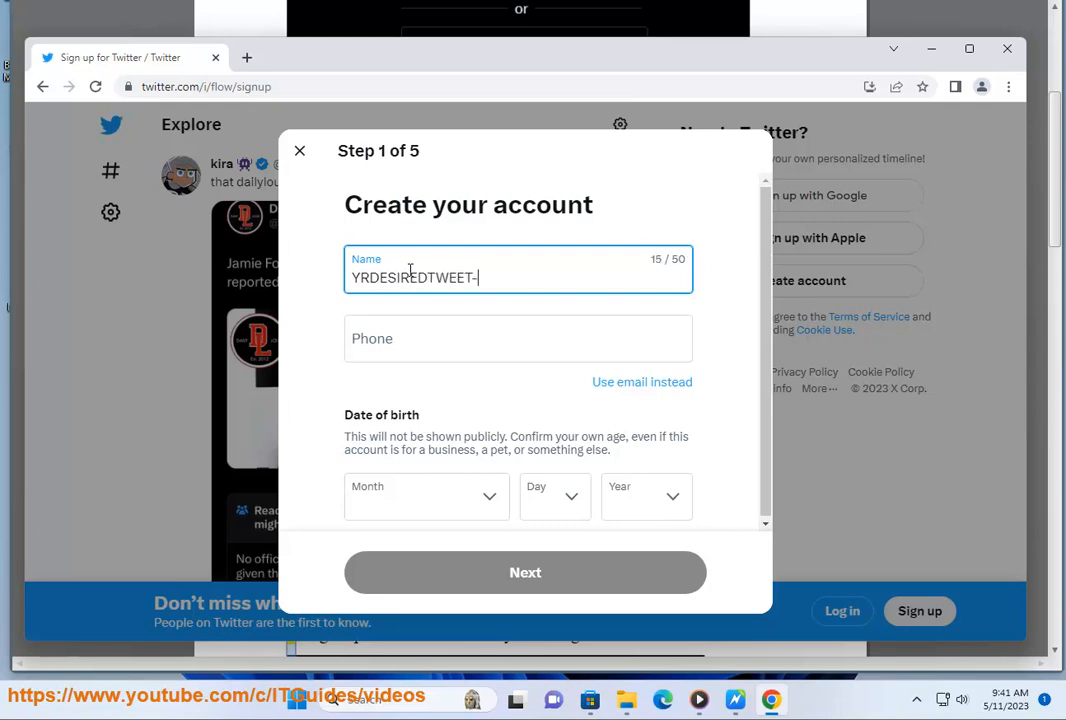
{"action": "type", "text": "IDH"}
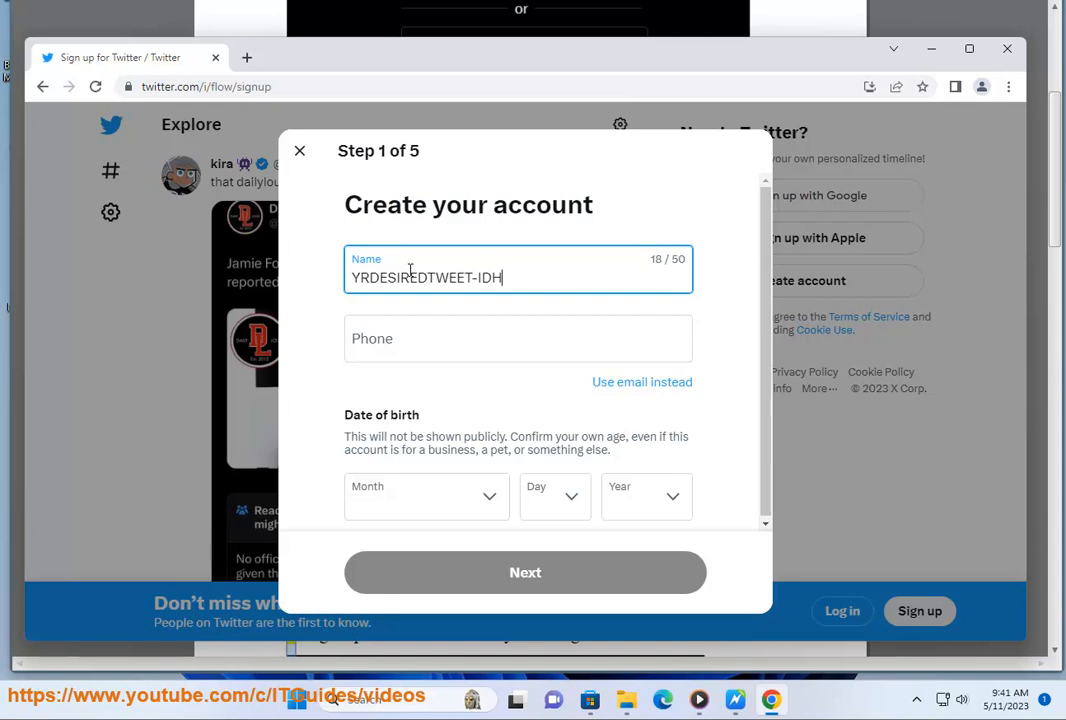
{"action": "type", "text": "HERE"}
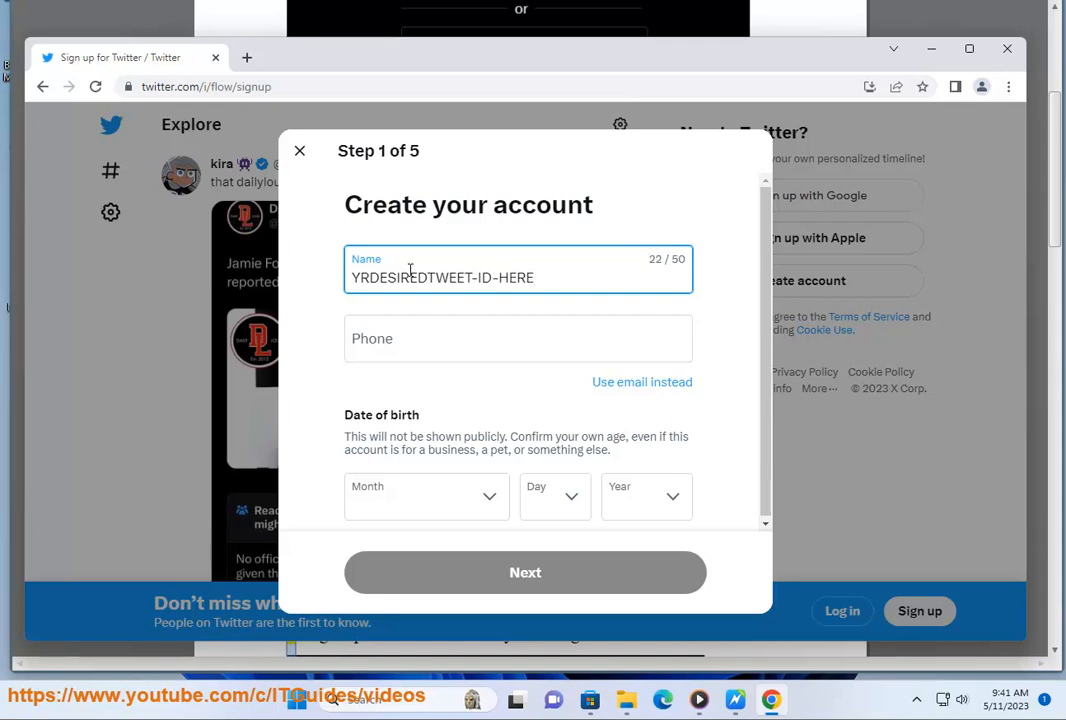
Switch the contact method to email and pick an August 8 birth date
{"action": "left_click", "coordinate": [642, 382]}
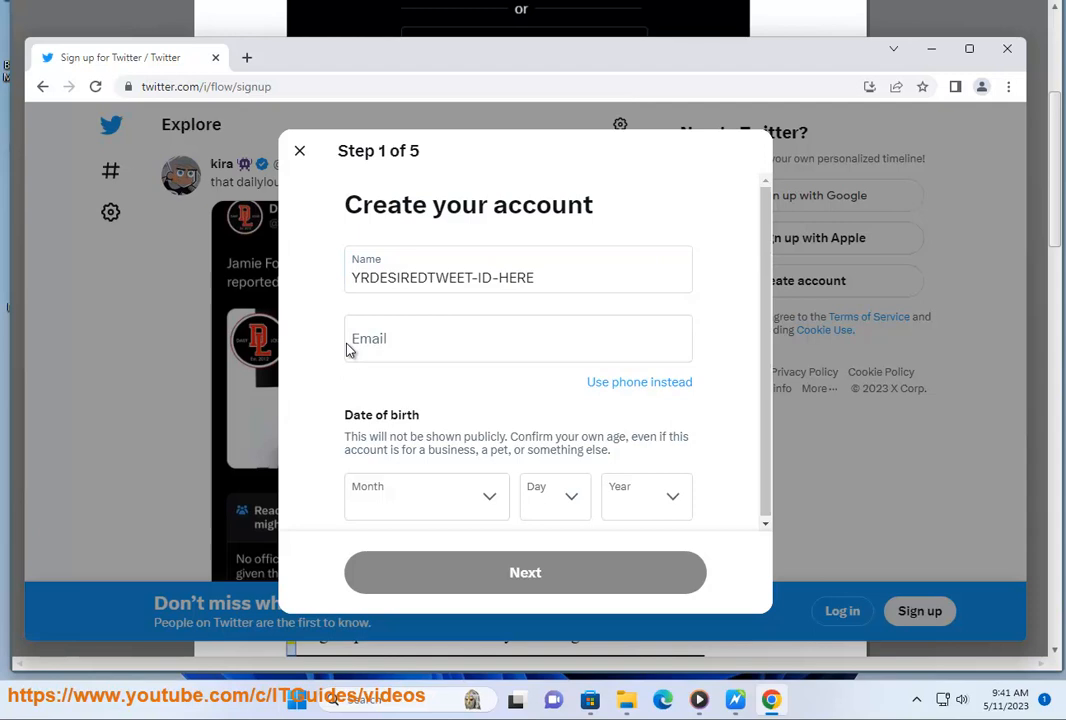
{"action": "mouse_move", "coordinate": [615, 387]}
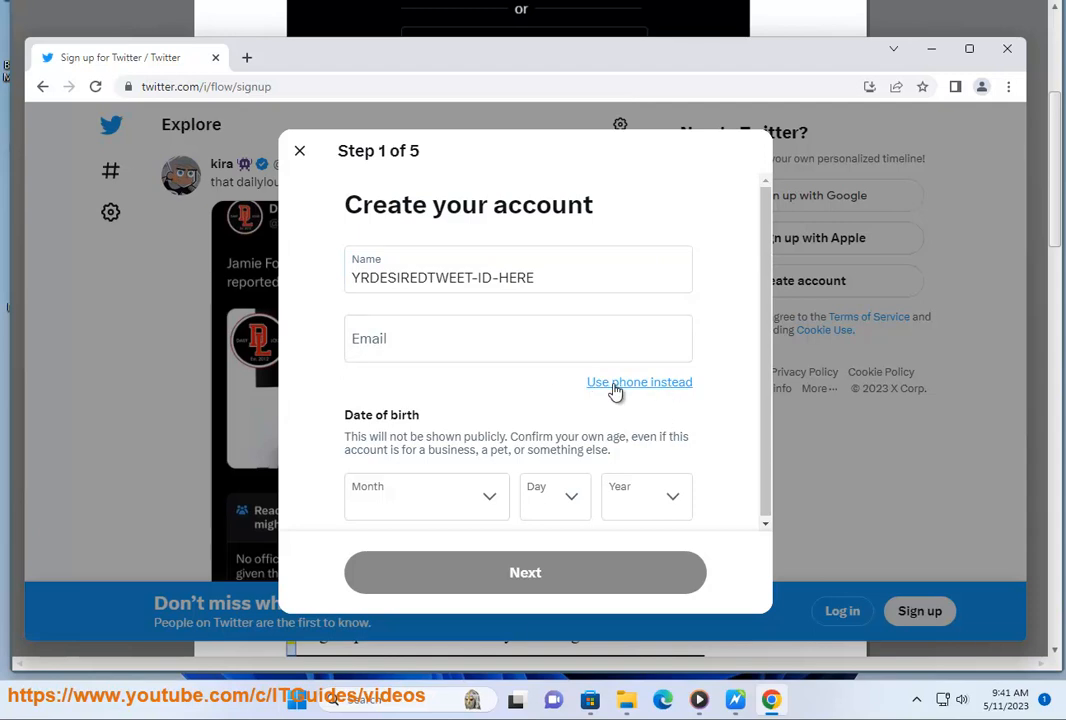
{"action": "left_click", "coordinate": [639, 382]}
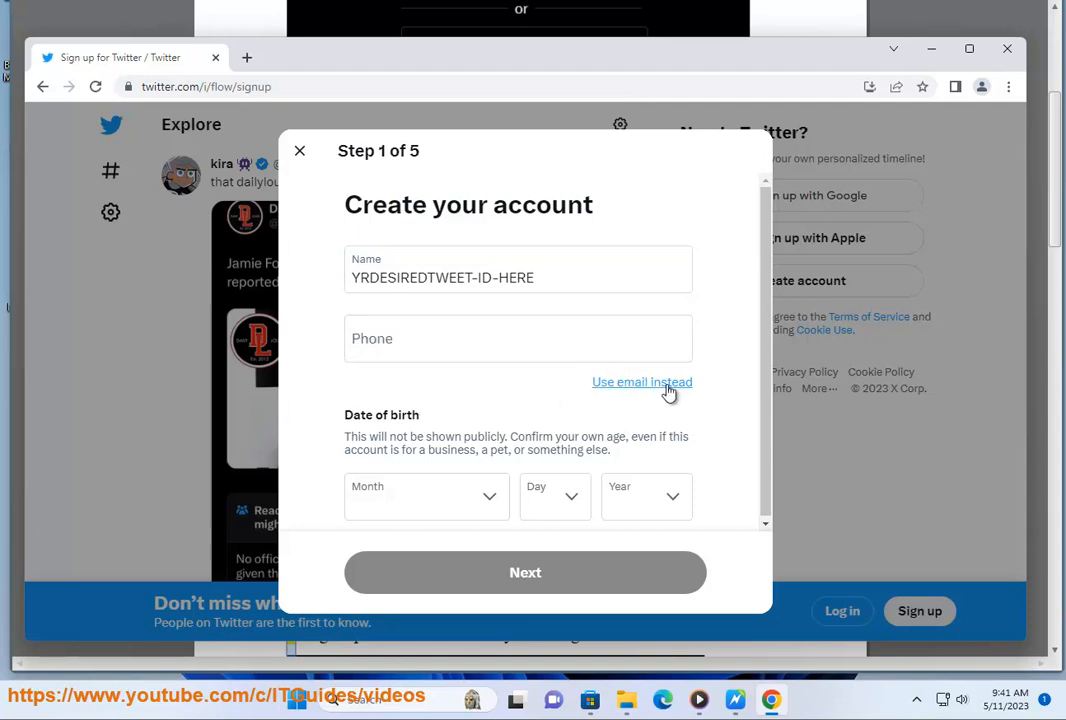
{"action": "left_click", "coordinate": [642, 382]}
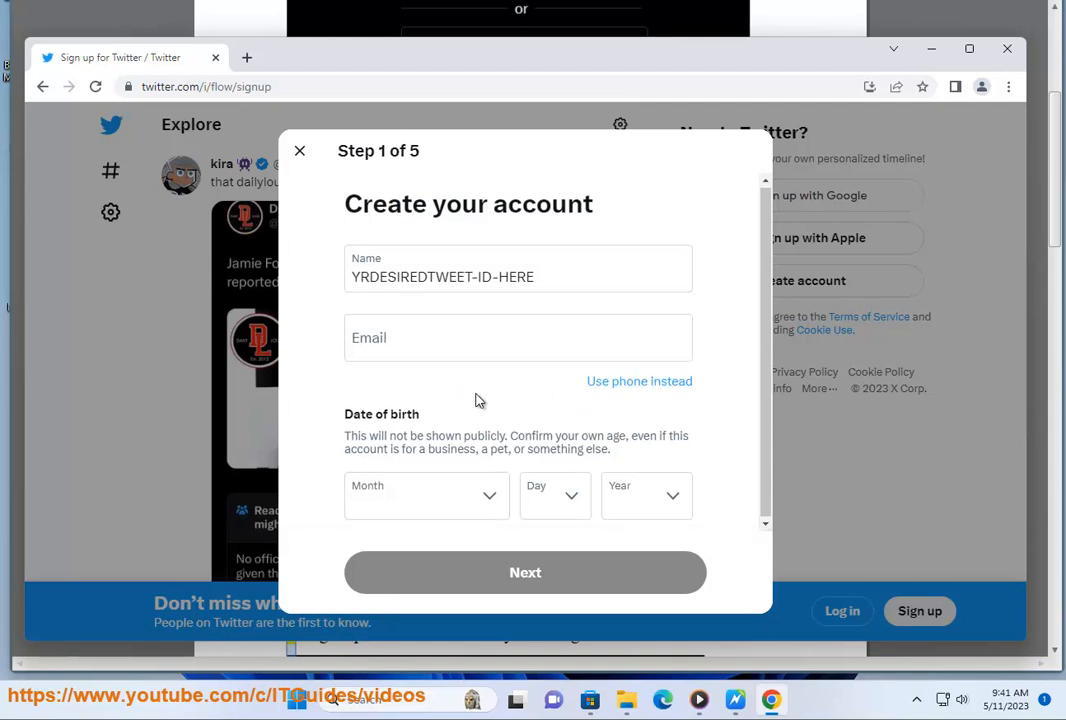
{"action": "left_click", "coordinate": [424, 496]}
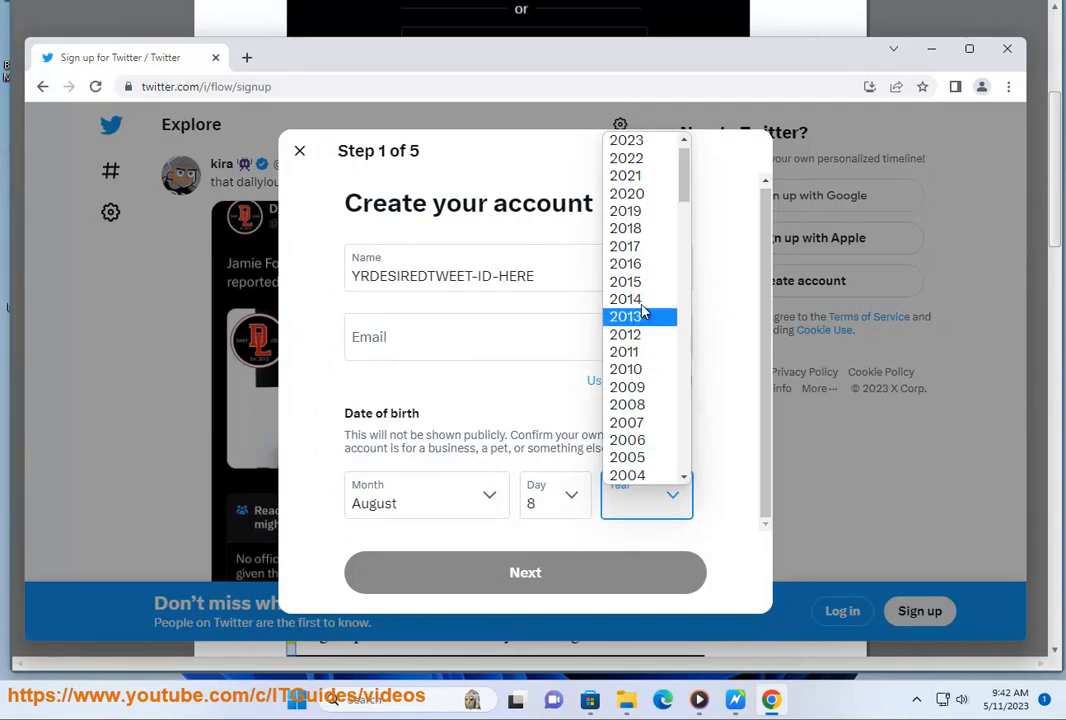
{"action": "left_click", "coordinate": [625, 228]}
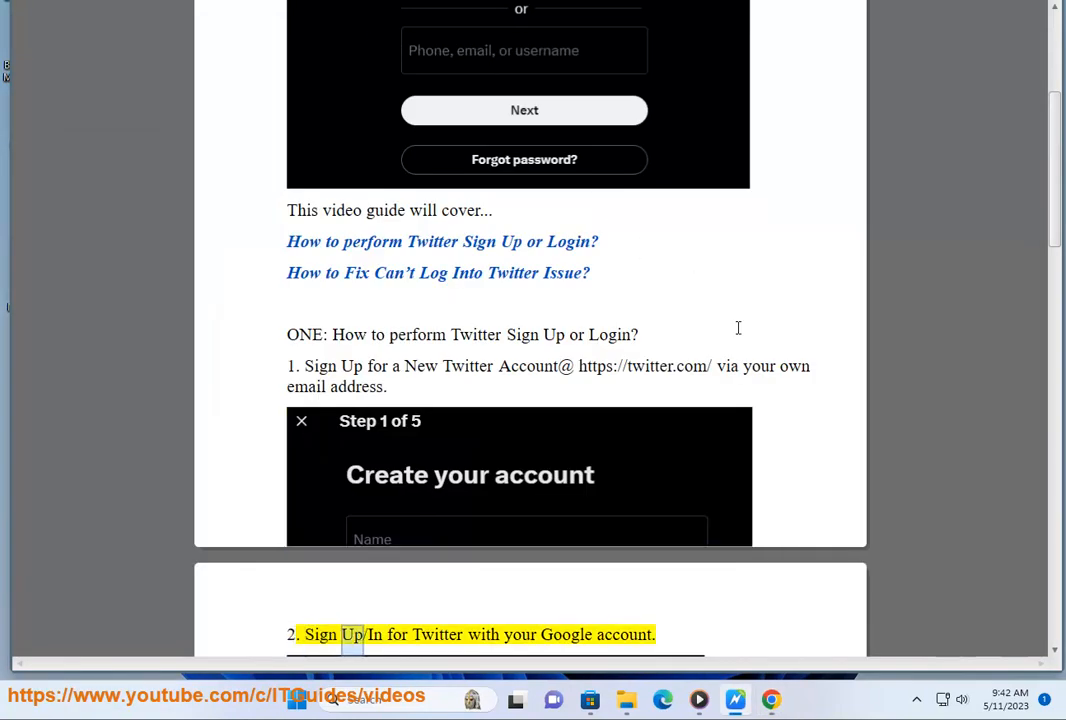
Open the Google sign-up window and press Next with no email or phone to see the error
{"action": "scroll", "scroll_direction": "down", "scroll_amount": 3}
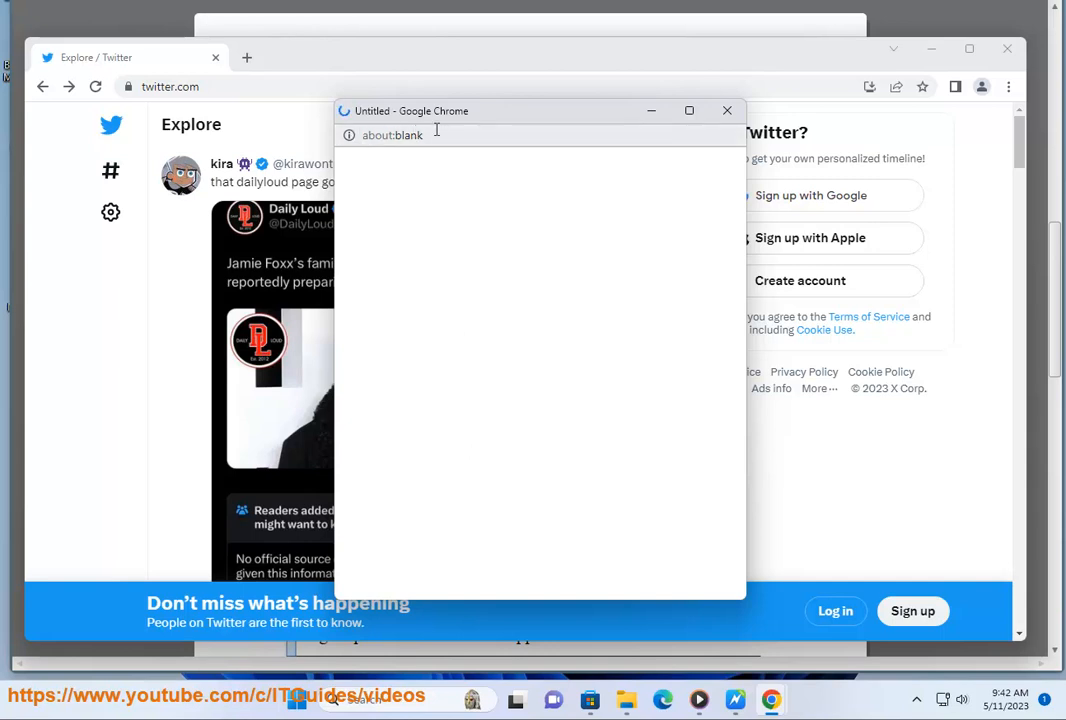
{"action": "triple_click", "coordinate": [393, 135]}
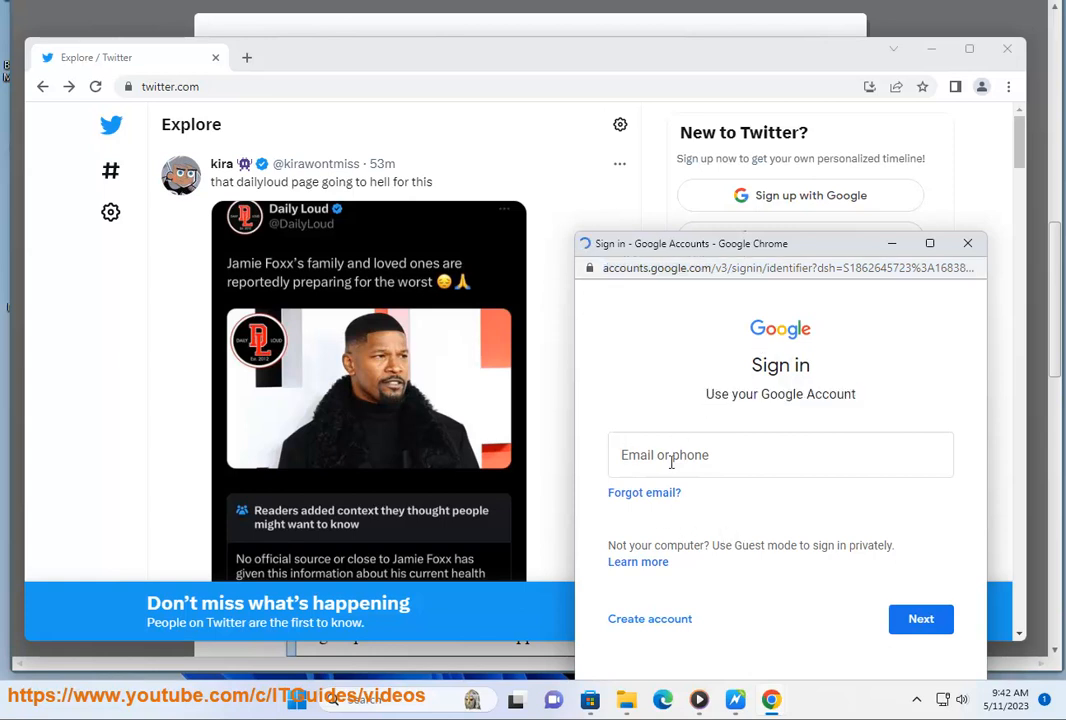
{"action": "left_click", "coordinate": [921, 619]}
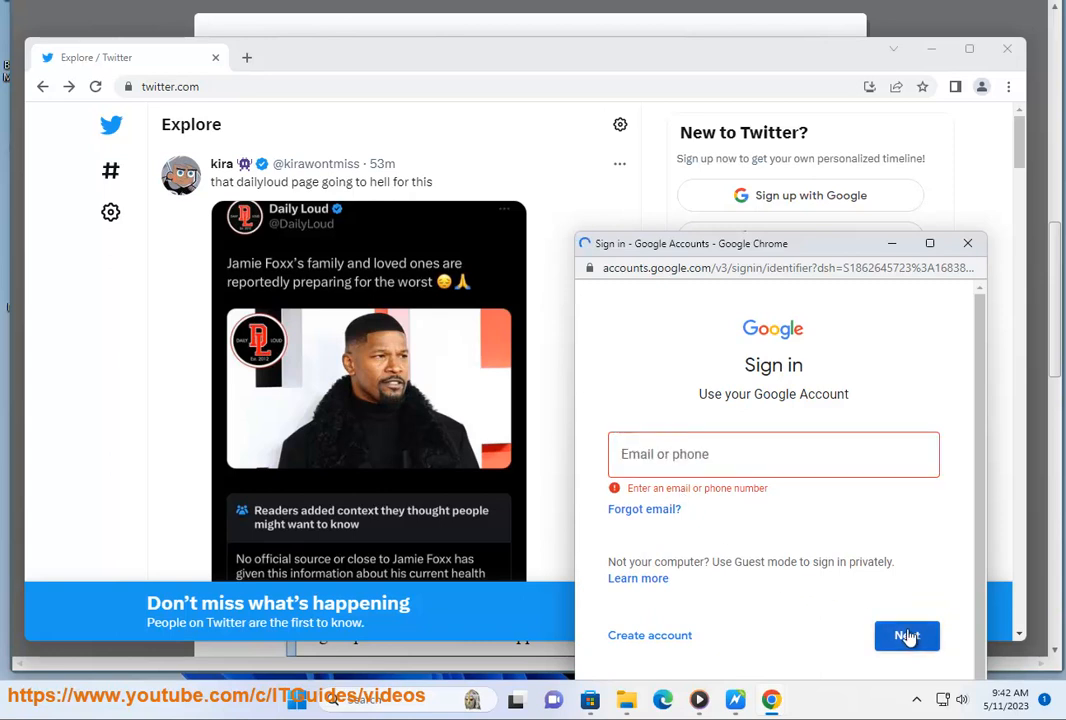
{"action": "left_click", "coordinate": [773, 454]}
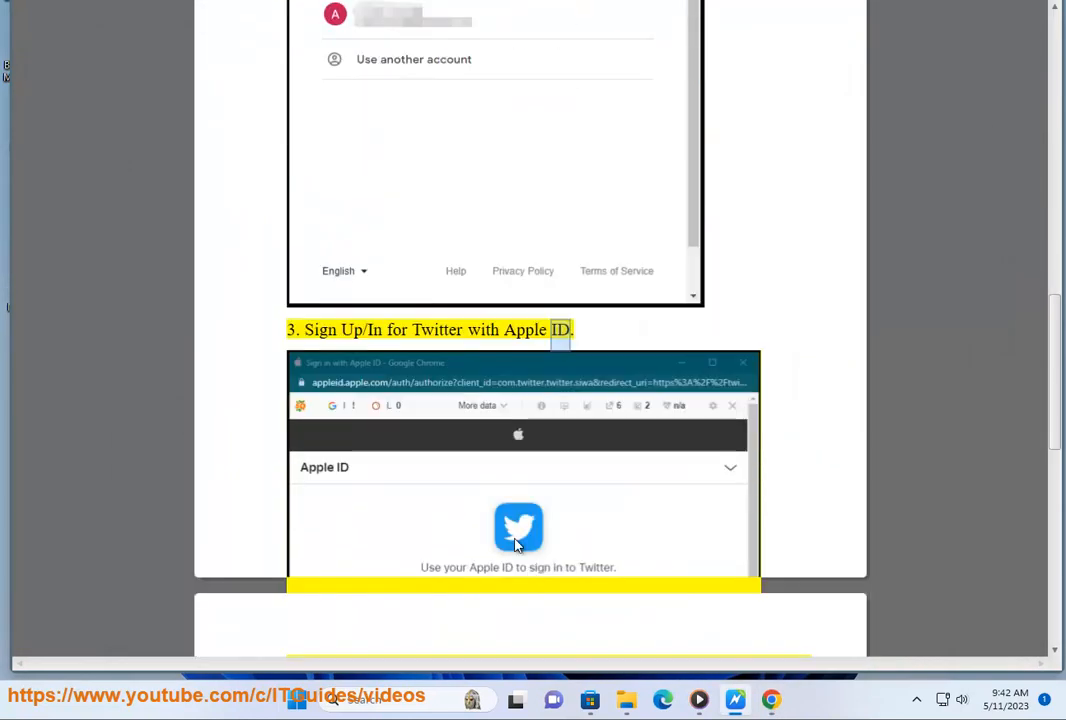
Open the Apple ID sign-in window for Twitter, then go back to the guide
{"action": "scroll", "scroll_direction": "down", "scroll_amount": 3}
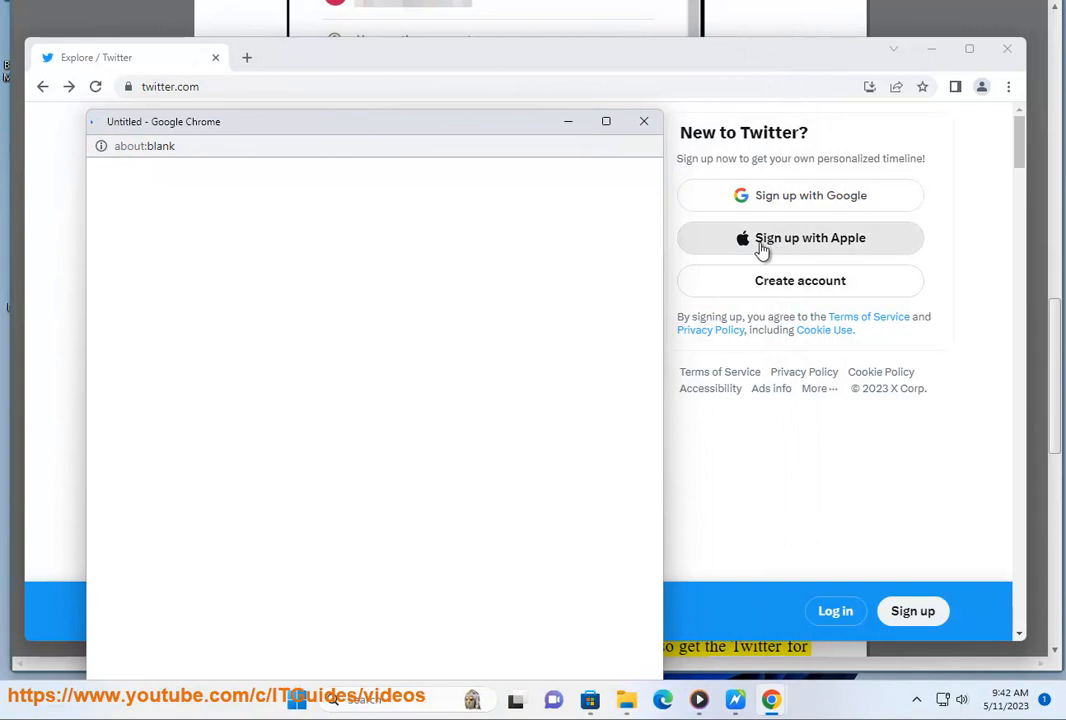
{"action": "left_click", "coordinate": [799, 238]}
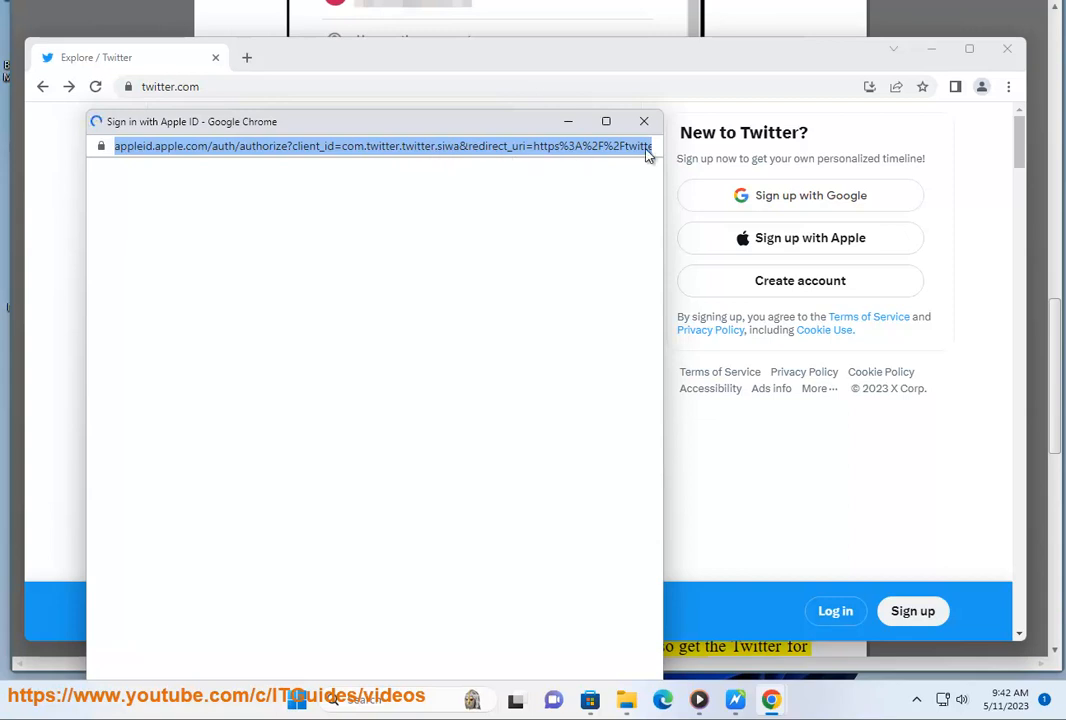
{"action": "mouse_move", "coordinate": [521, 199]}
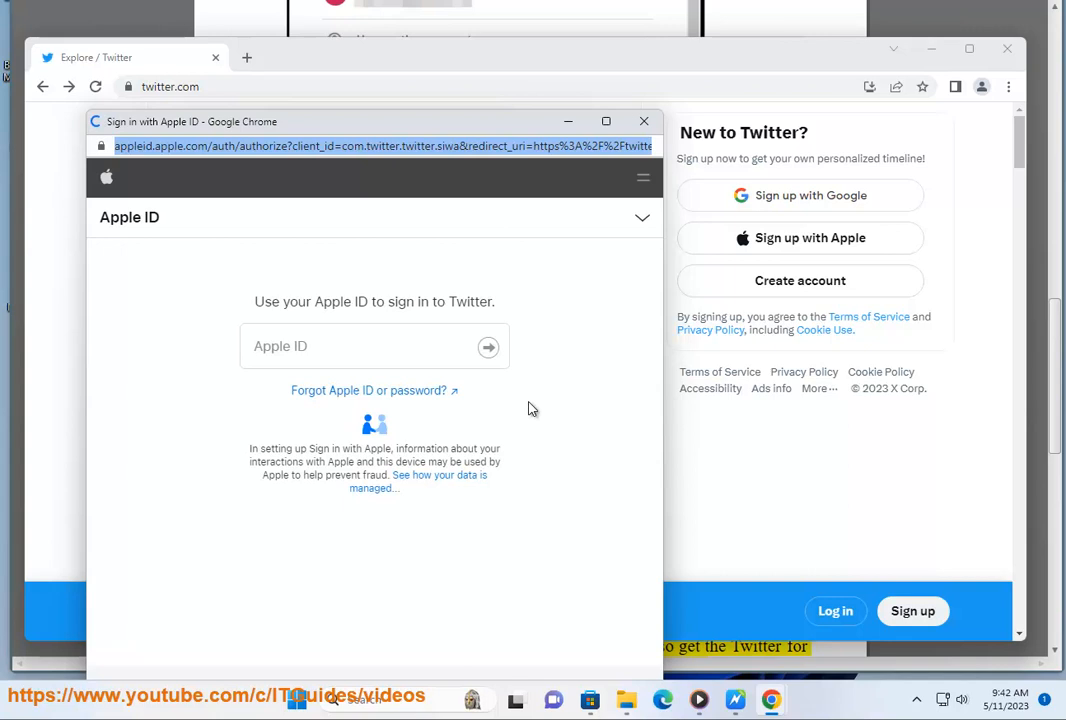
{"action": "left_click", "coordinate": [360, 346]}
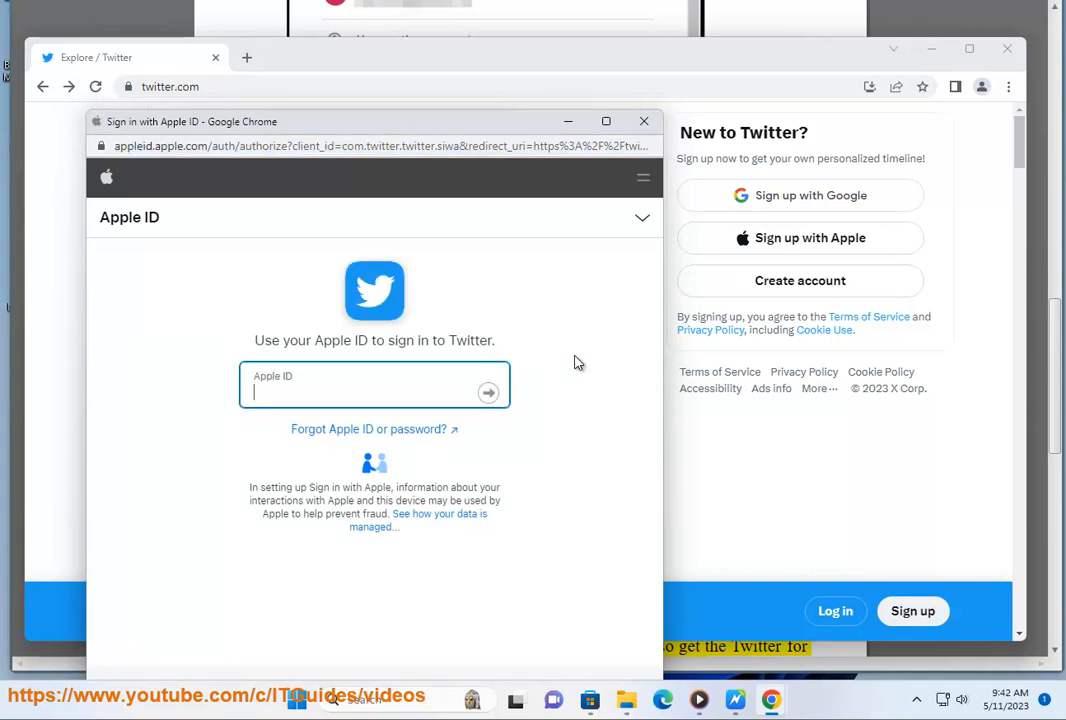
{"action": "left_click", "coordinate": [643, 120]}
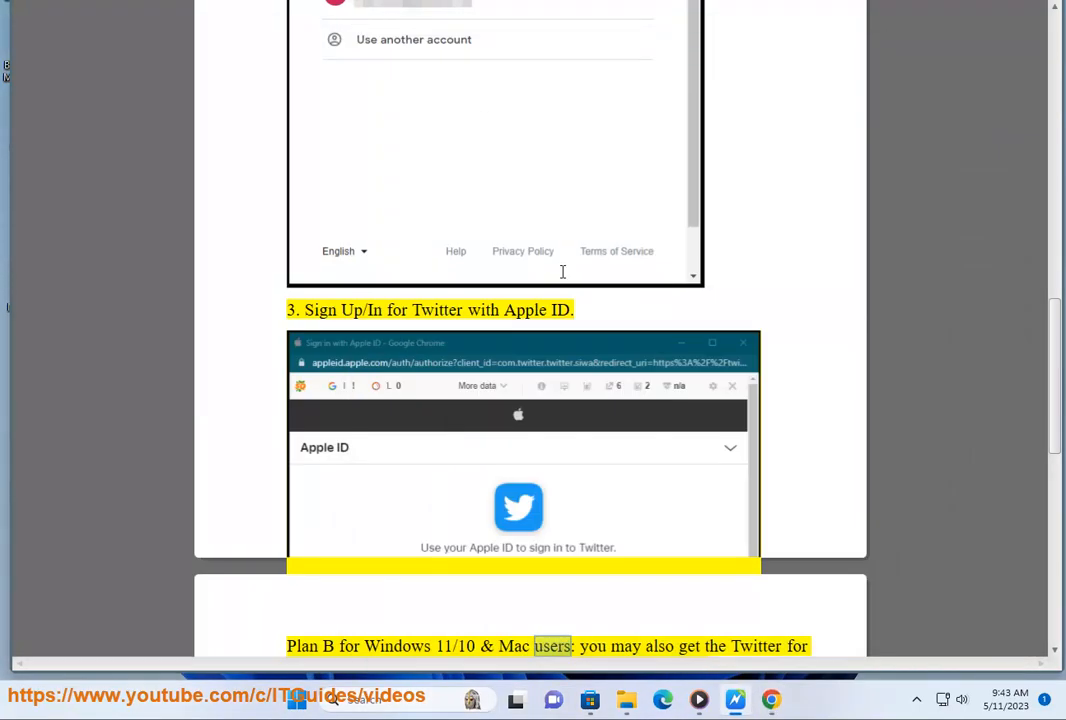
Review the Twitter app listing and its ratings in Microsoft Store
{"action": "scroll", "scroll_direction": "down", "scroll_amount": 3}
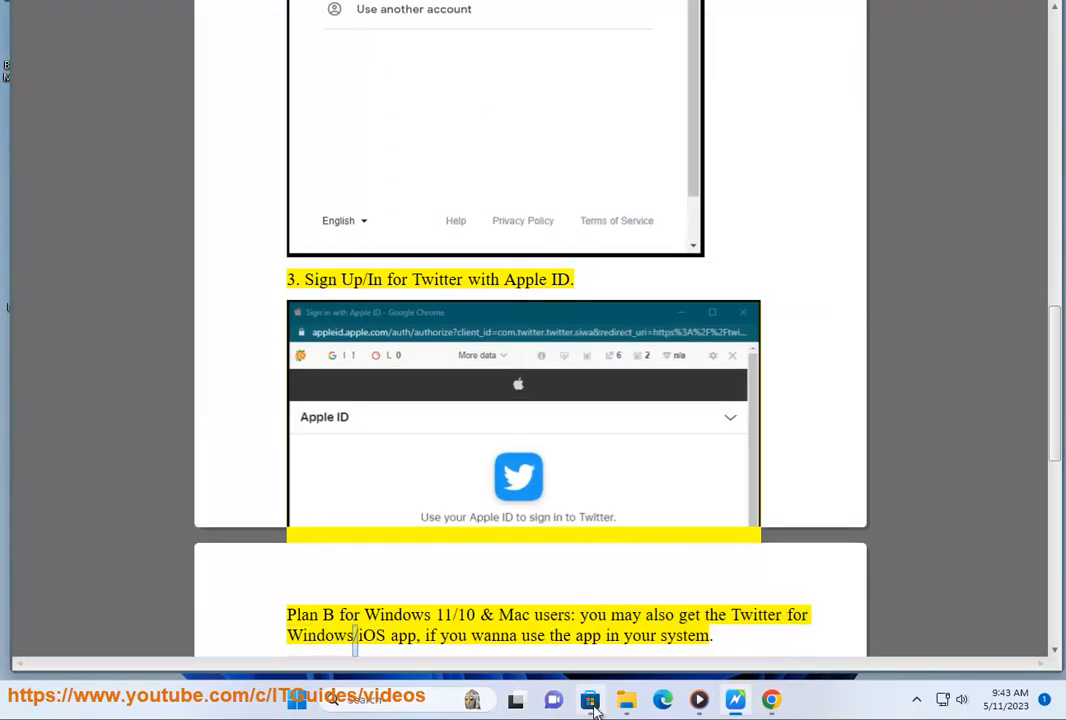
{"action": "left_click", "coordinate": [589, 698]}
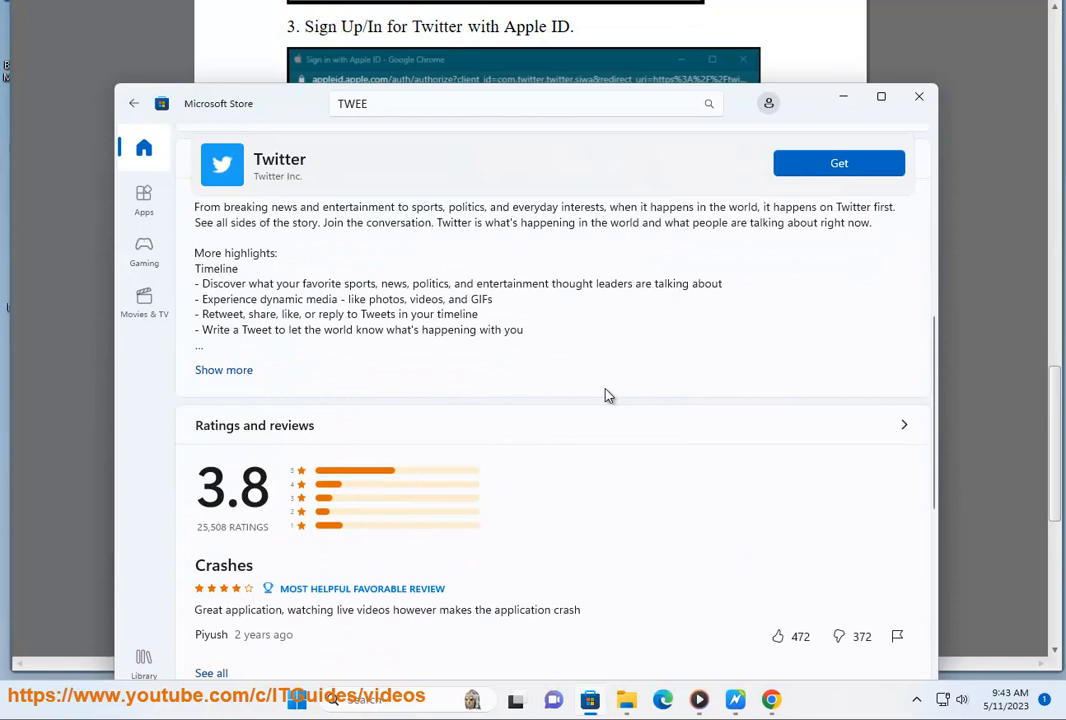
{"action": "scroll", "scroll_direction": "down", "scroll_amount": 3}
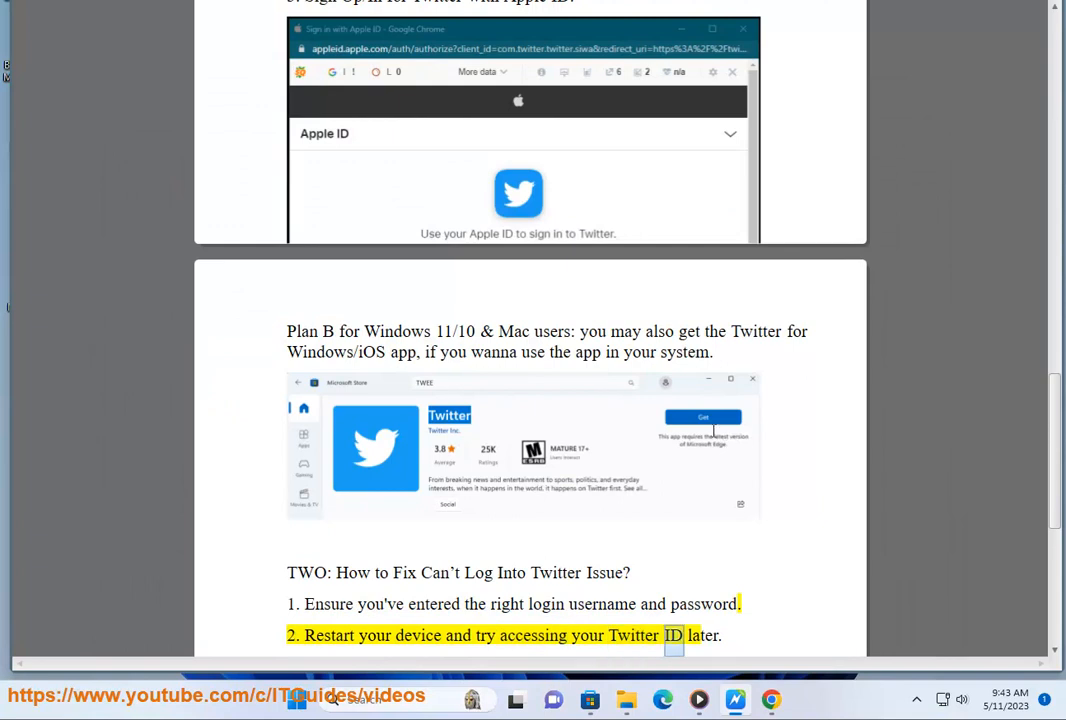
Open Twitter's Log in dialog and continue with an empty field to get the account-not-found error
{"action": "scroll", "scroll_direction": "down", "scroll_amount": 3}
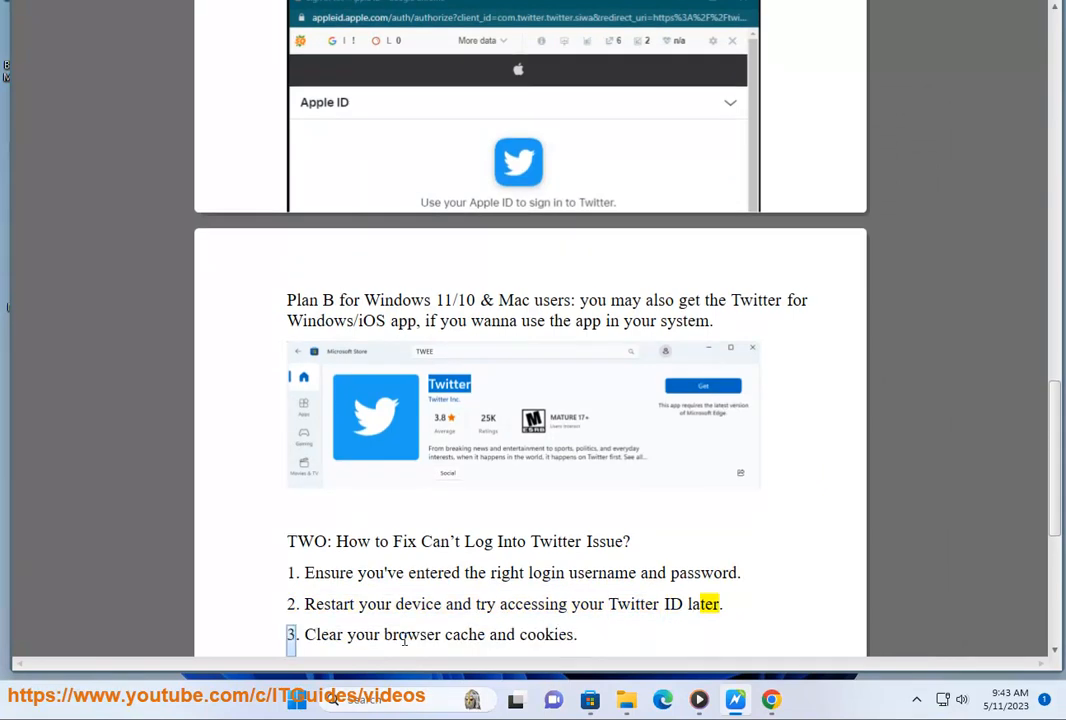
{"action": "left_click_drag", "start_coordinate": [497, 572], "coordinate": [738, 572]}
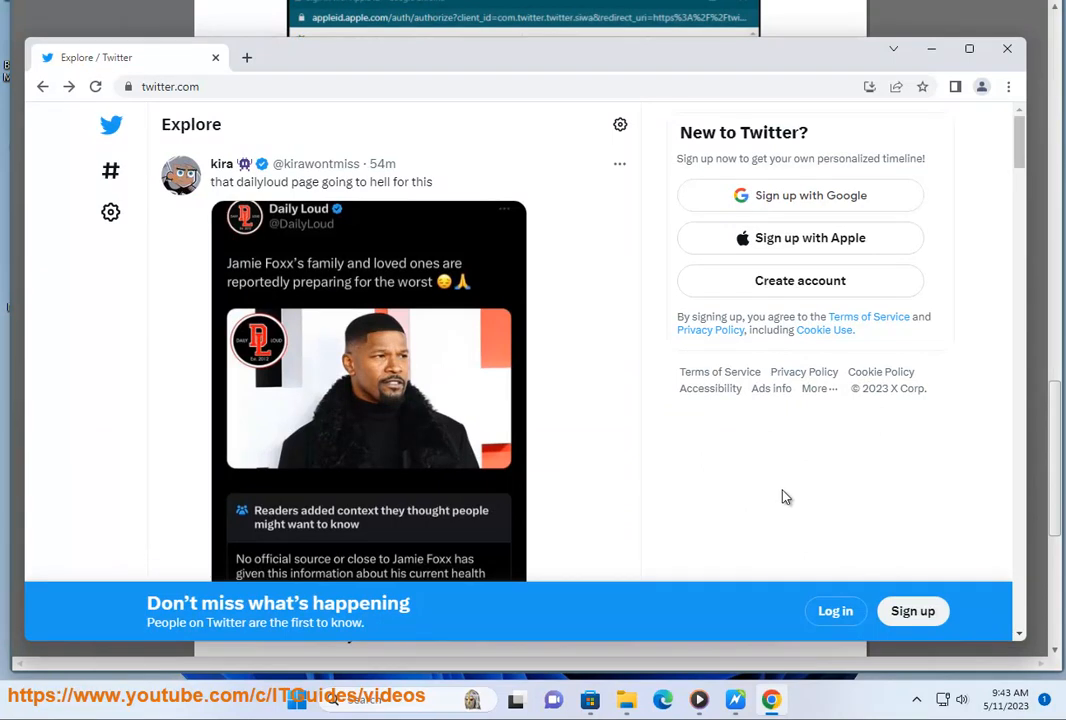
{"action": "mouse_move", "coordinate": [733, 473]}
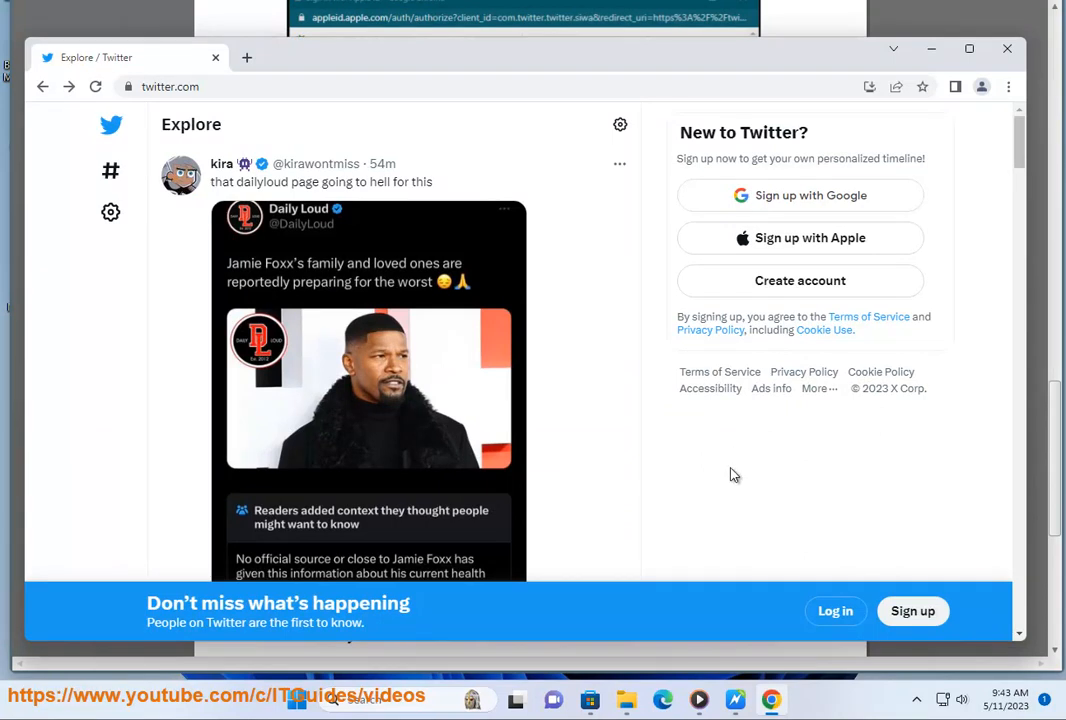
{"action": "left_click", "coordinate": [835, 610]}
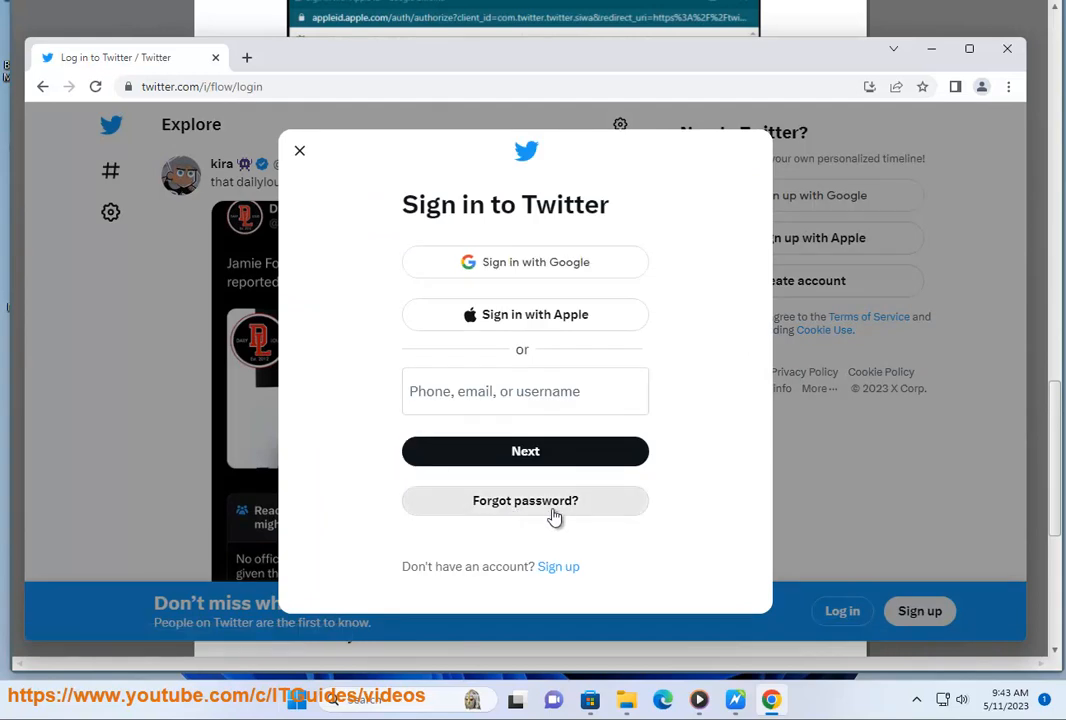
{"action": "mouse_move", "coordinate": [538, 397]}
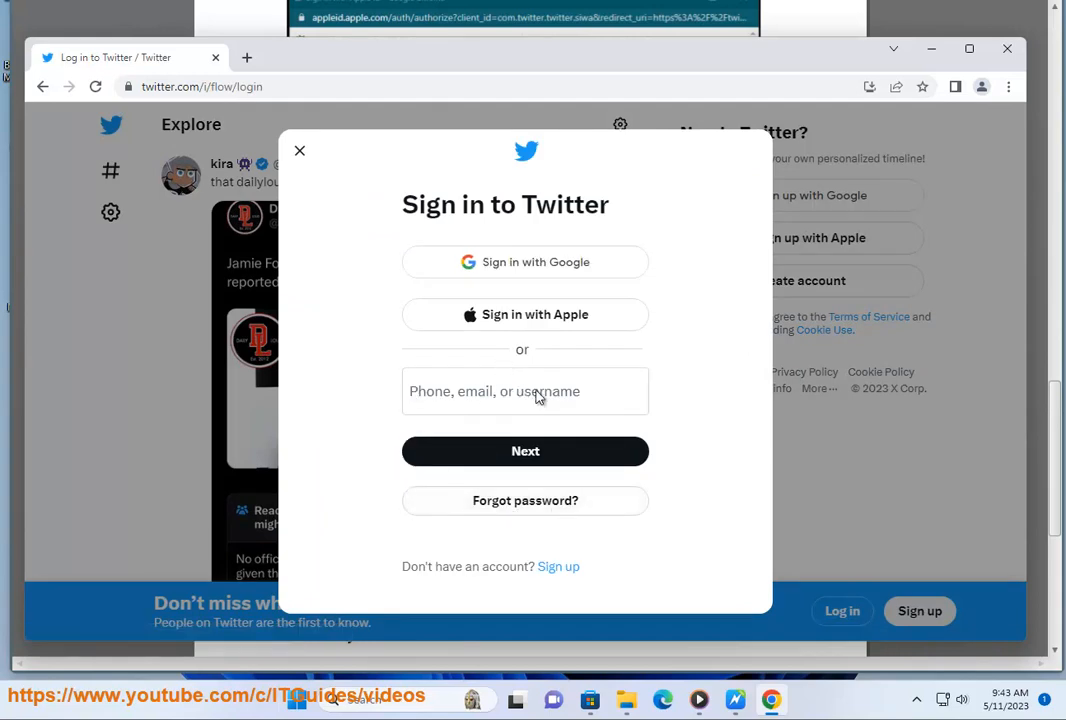
{"action": "left_click", "coordinate": [525, 451]}
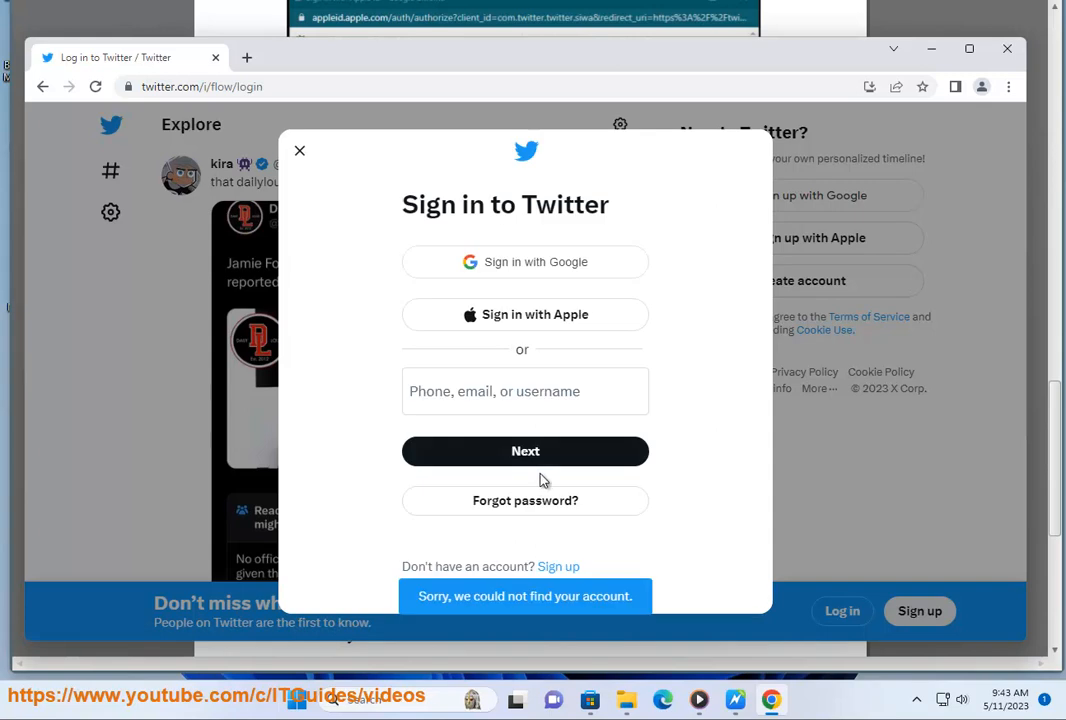
{"action": "mouse_move", "coordinate": [452, 375]}
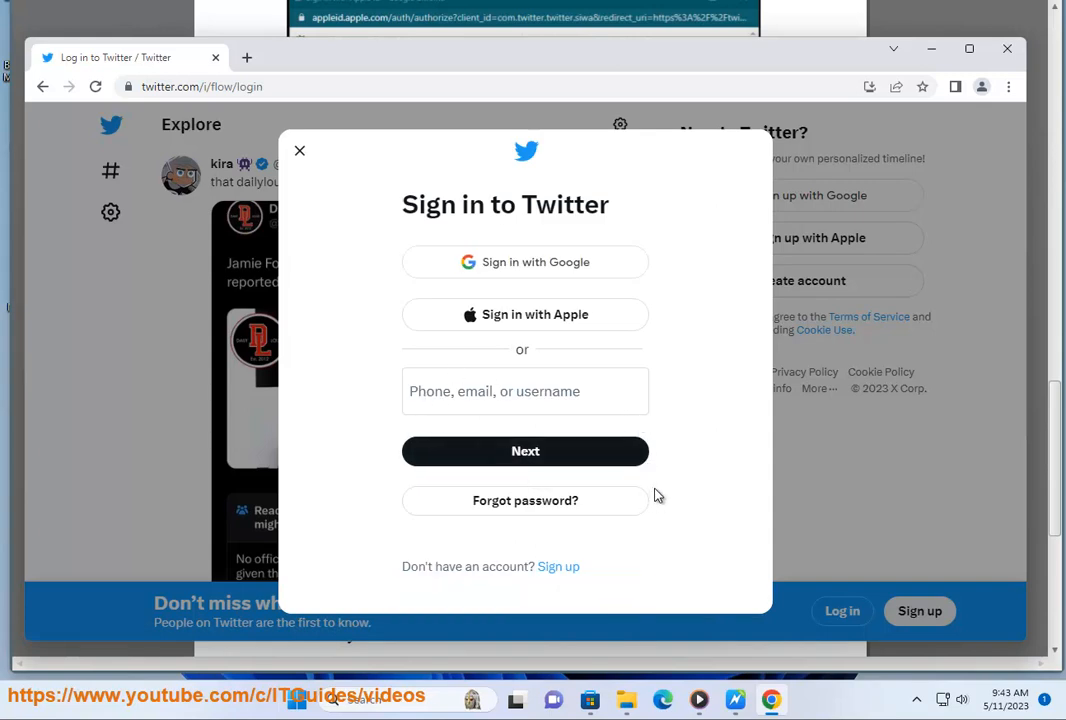
{"action": "mouse_move", "coordinate": [733, 697]}
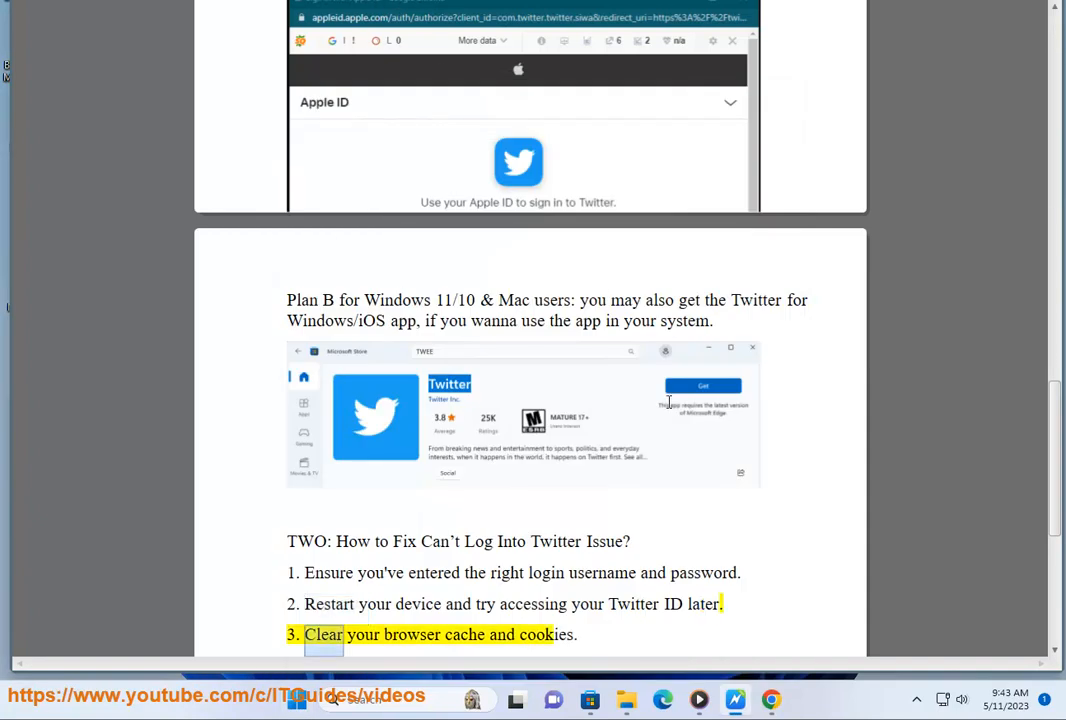
Filter Chrome's settings for 'cache' to show the clear browsing data option
{"action": "scroll", "scroll_direction": "down", "scroll_amount": 3}
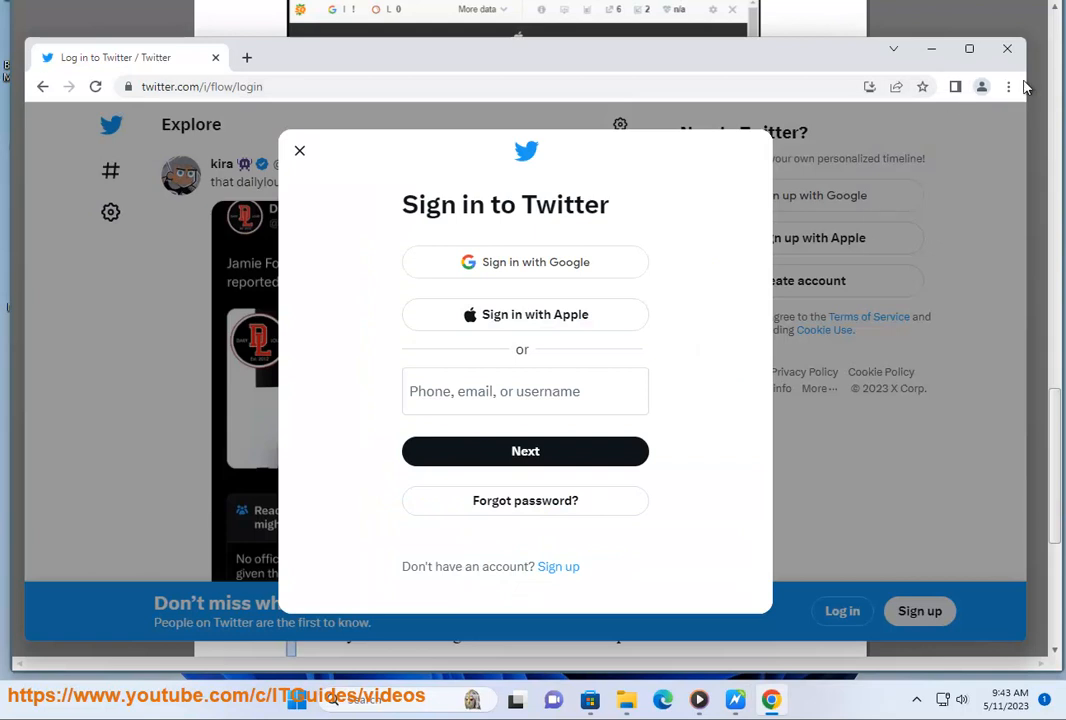
{"action": "left_click", "coordinate": [1011, 86]}
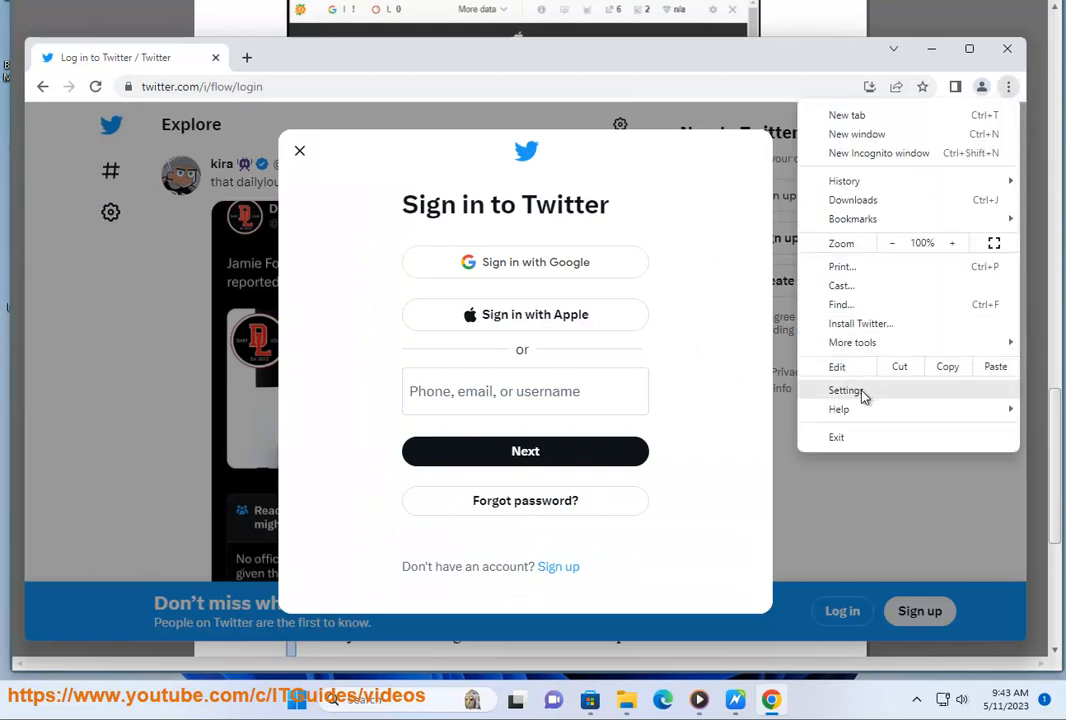
{"action": "left_click", "coordinate": [846, 390]}
{"action": "type", "text": "CACHE"}
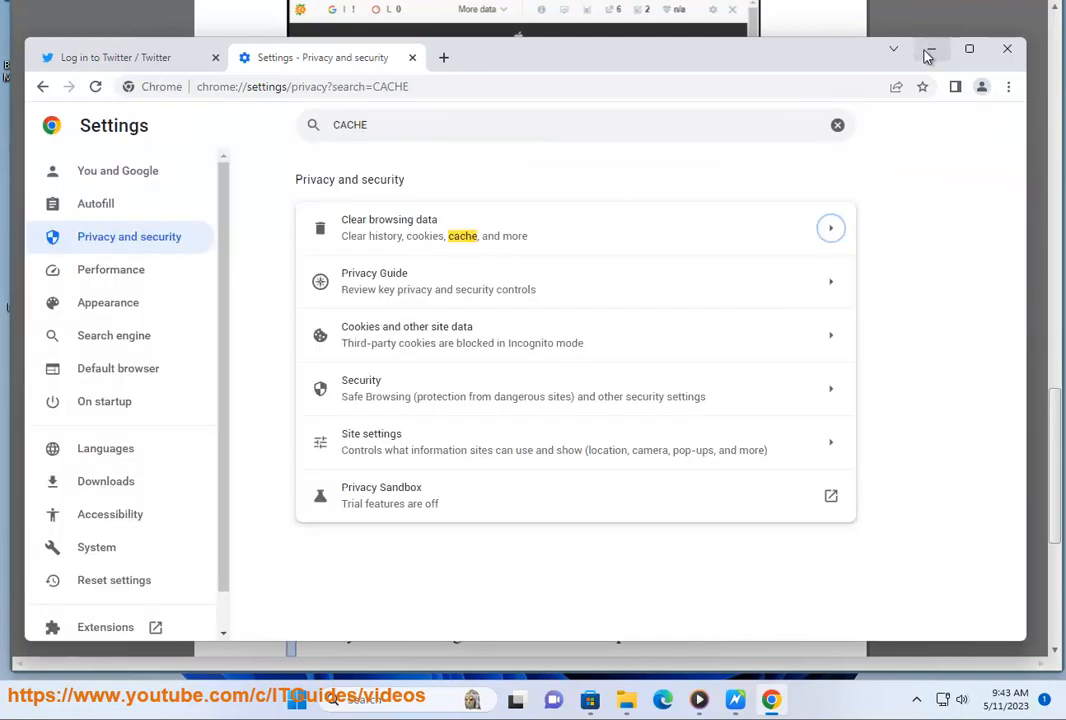
{"action": "left_click", "coordinate": [931, 48]}
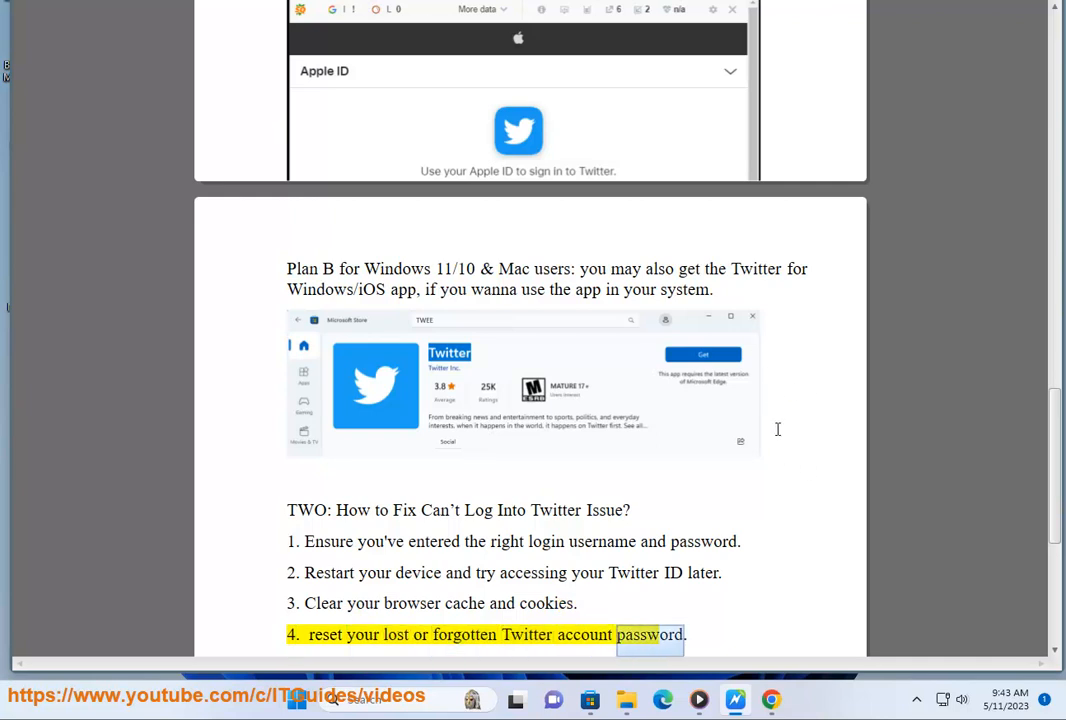
{"action": "scroll", "scroll_direction": "down", "scroll_amount": 3}
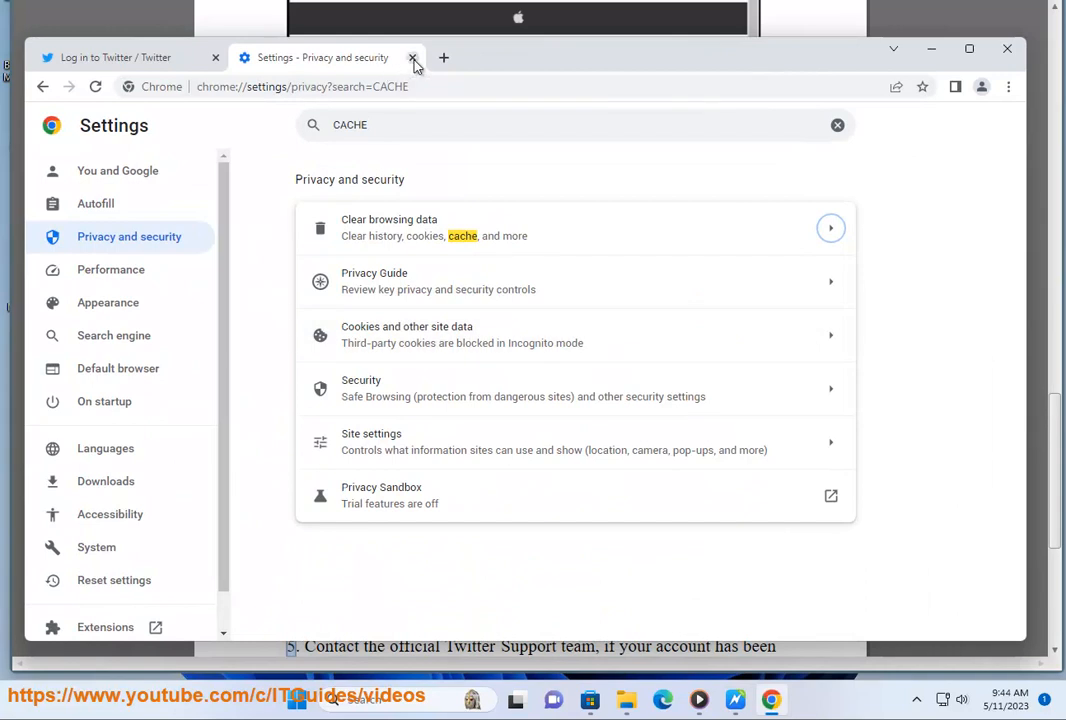
Close Chrome settings and open Twitter's Forgot password? account-finding page
{"action": "left_click", "coordinate": [420, 57]}
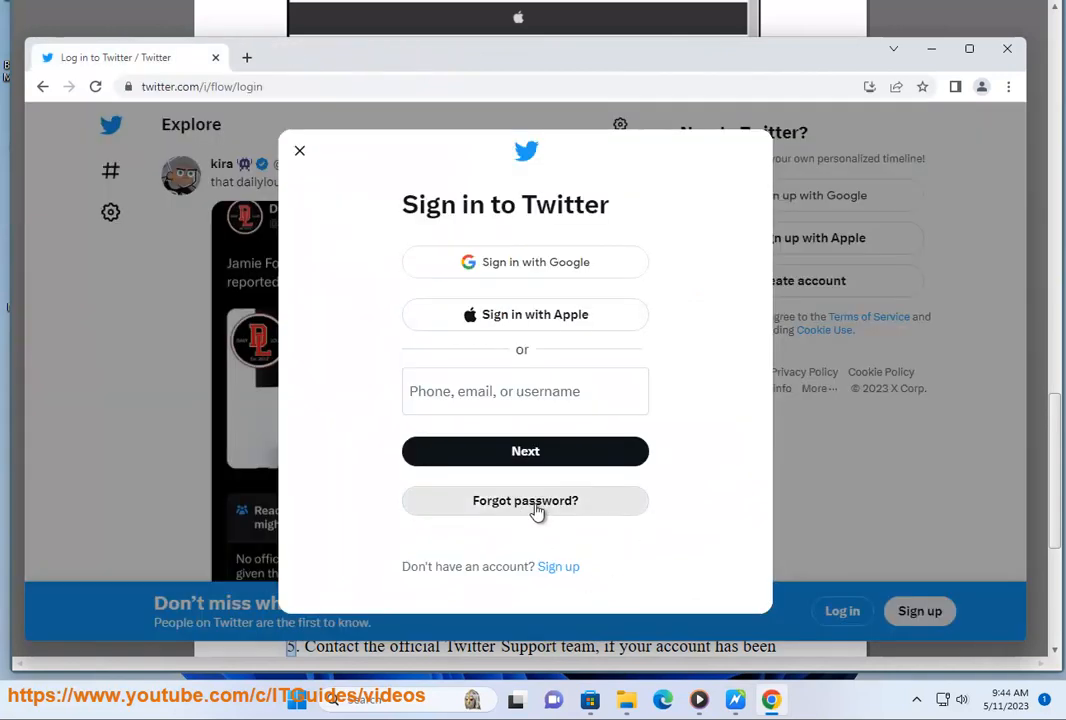
{"action": "left_click", "coordinate": [525, 500]}
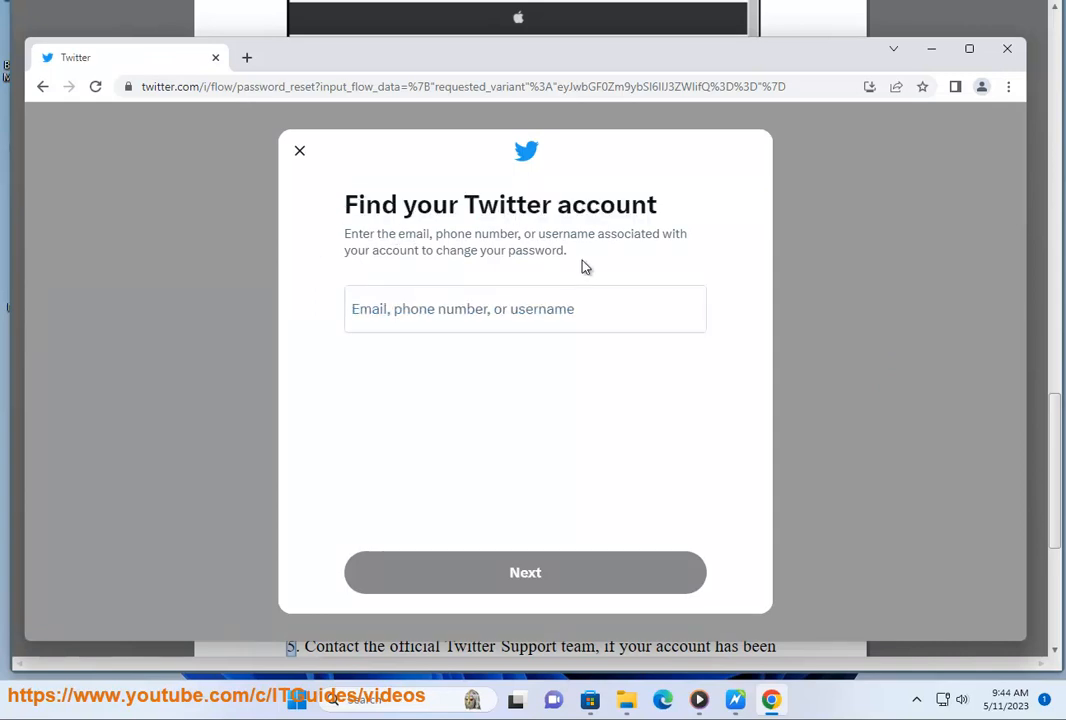
{"action": "mouse_move", "coordinate": [476, 430]}
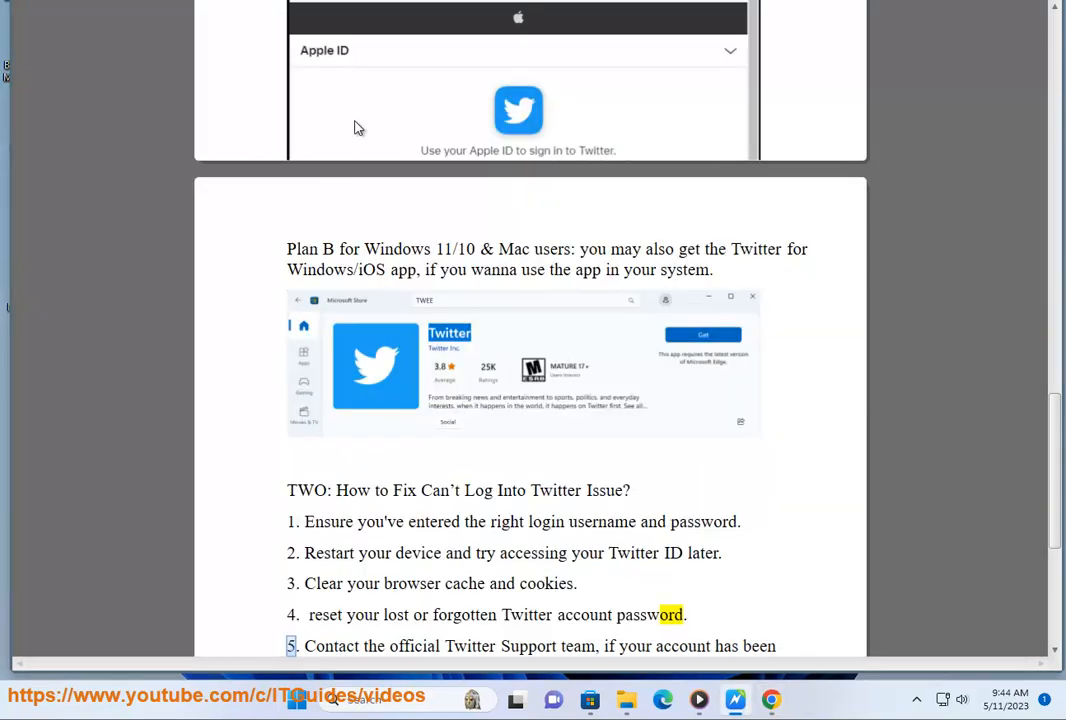
{"action": "double_click", "coordinate": [527, 646]}
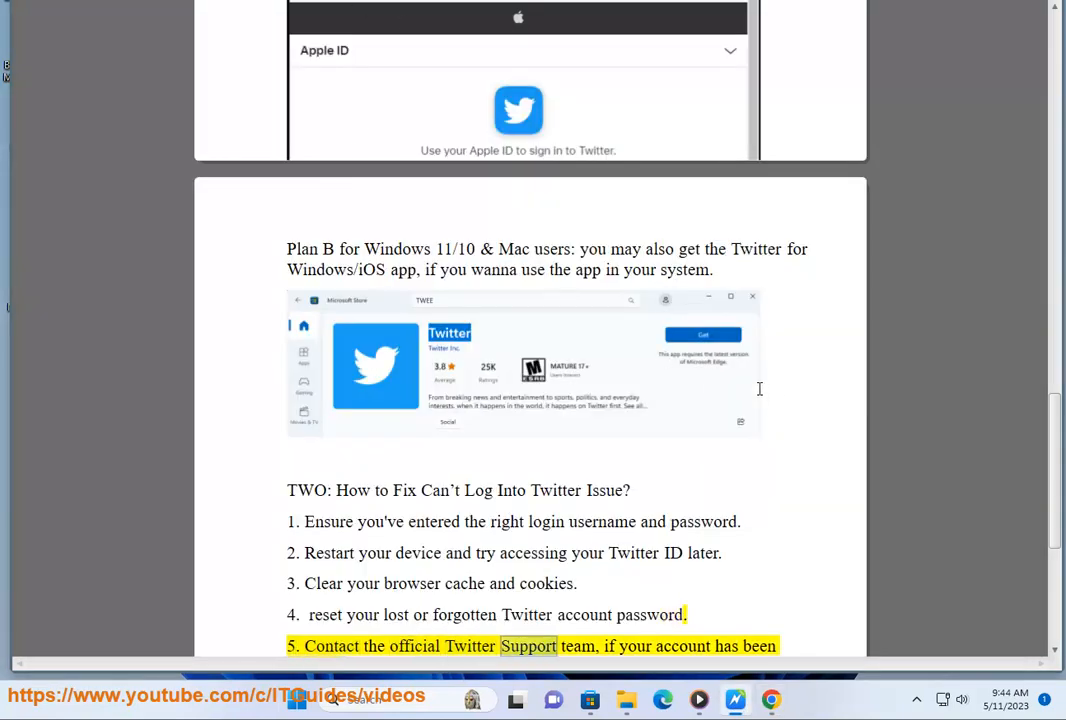
{"action": "scroll", "scroll_direction": "down", "scroll_amount": 3}
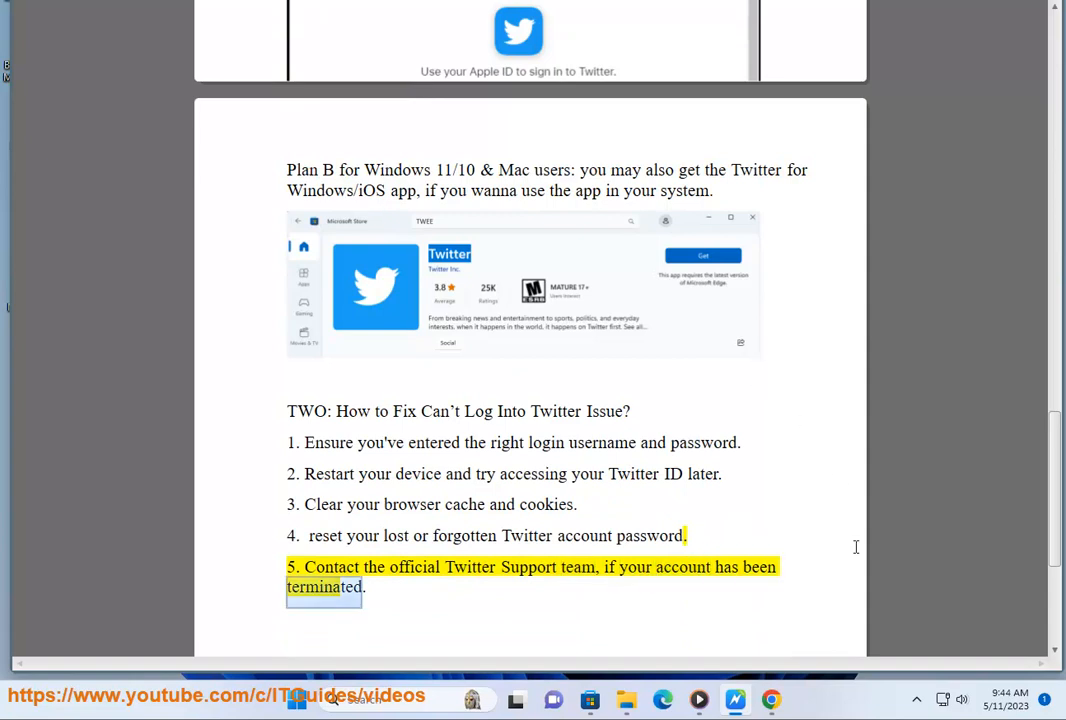